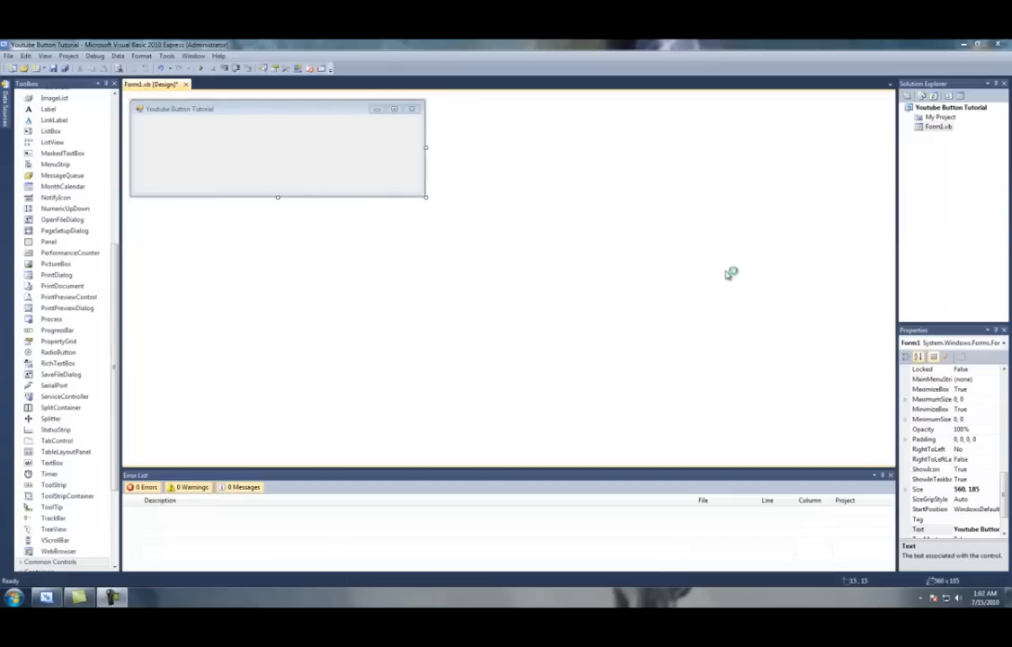
mouse_move(725, 276)
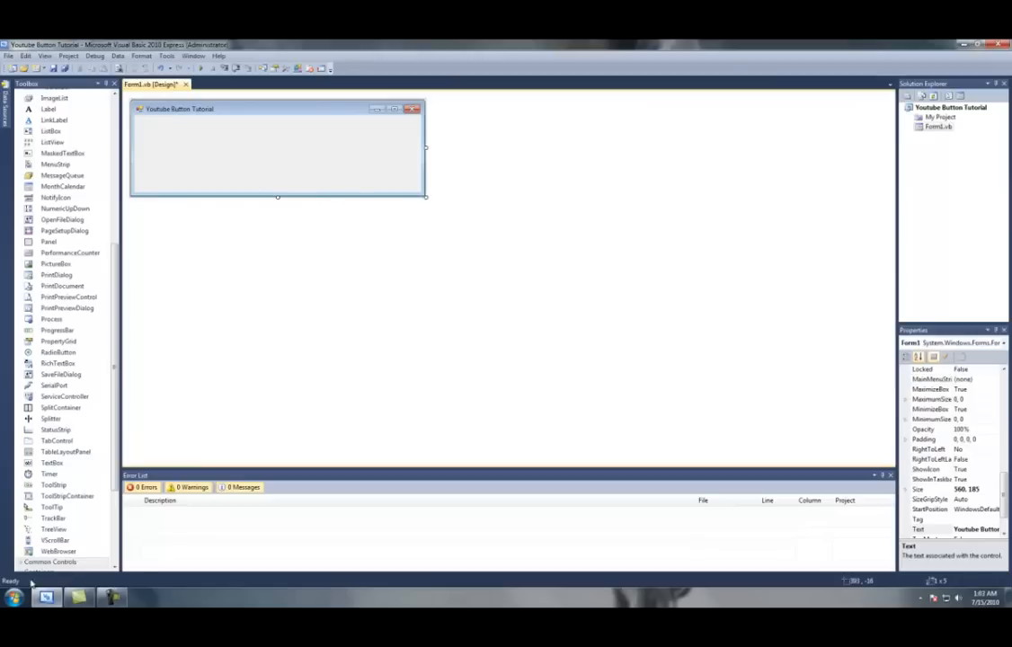
mouse_move(250, 43)
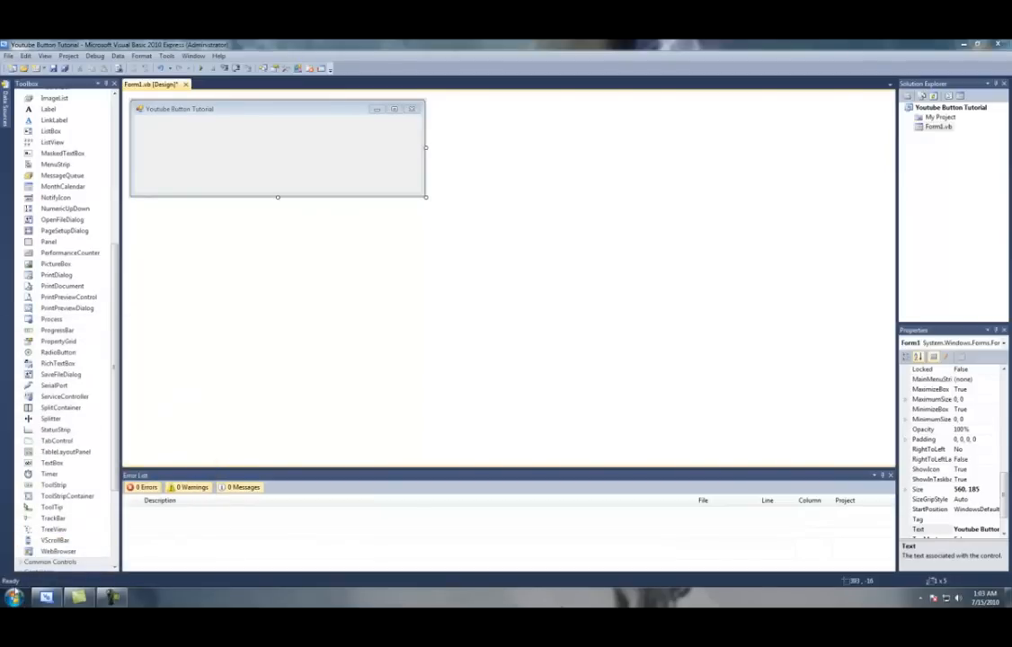
Launch Adobe Photoshop CS5 from the Start menu by searching 'phot'.
left_click(13, 595)
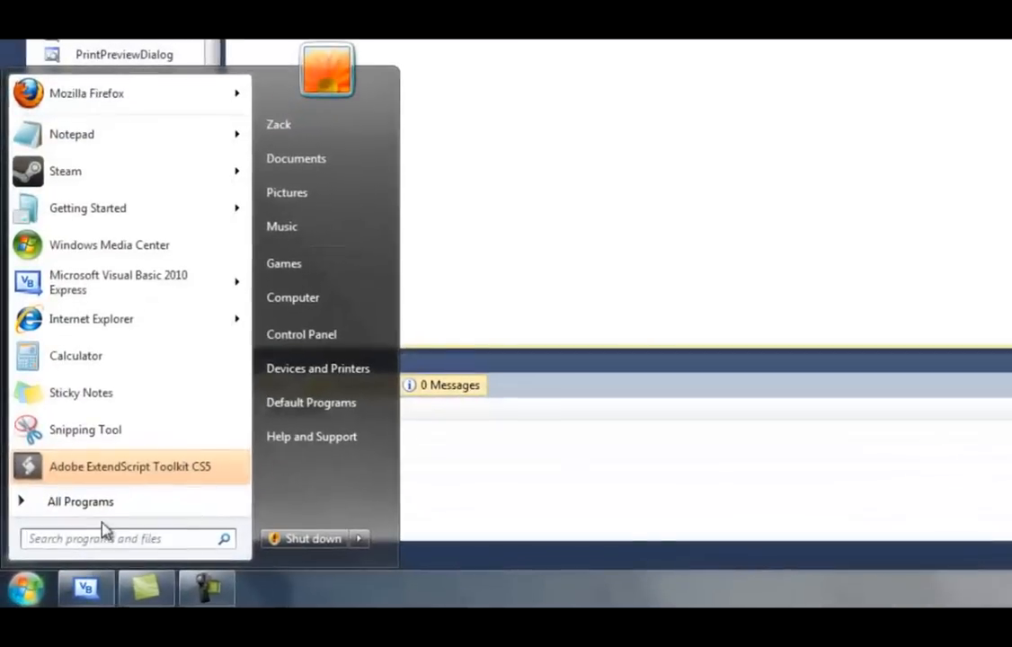
type("phot")
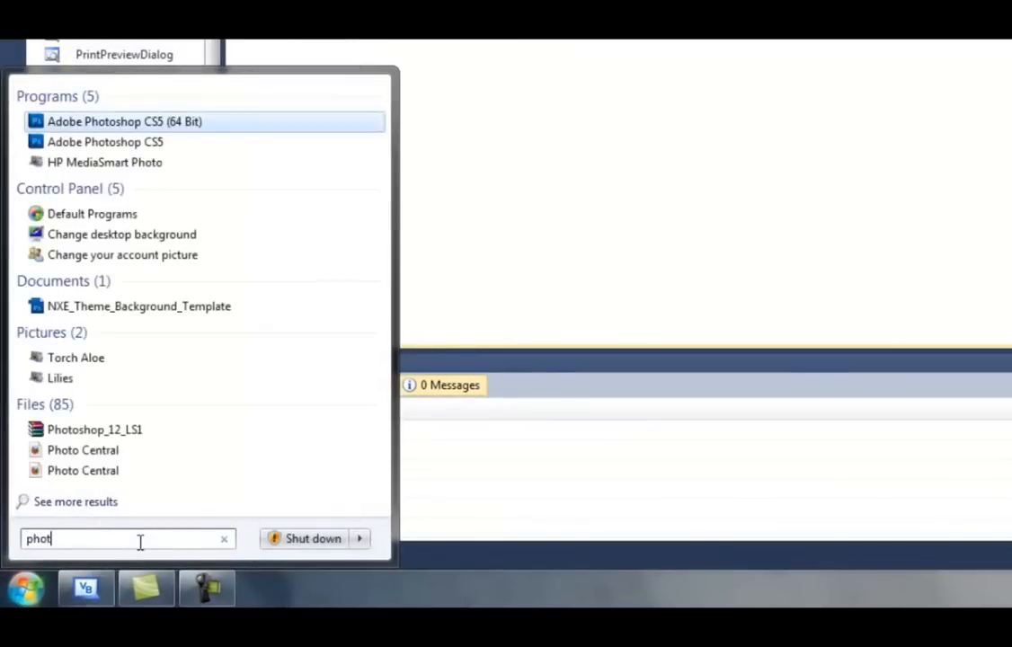
left_click(124, 122)
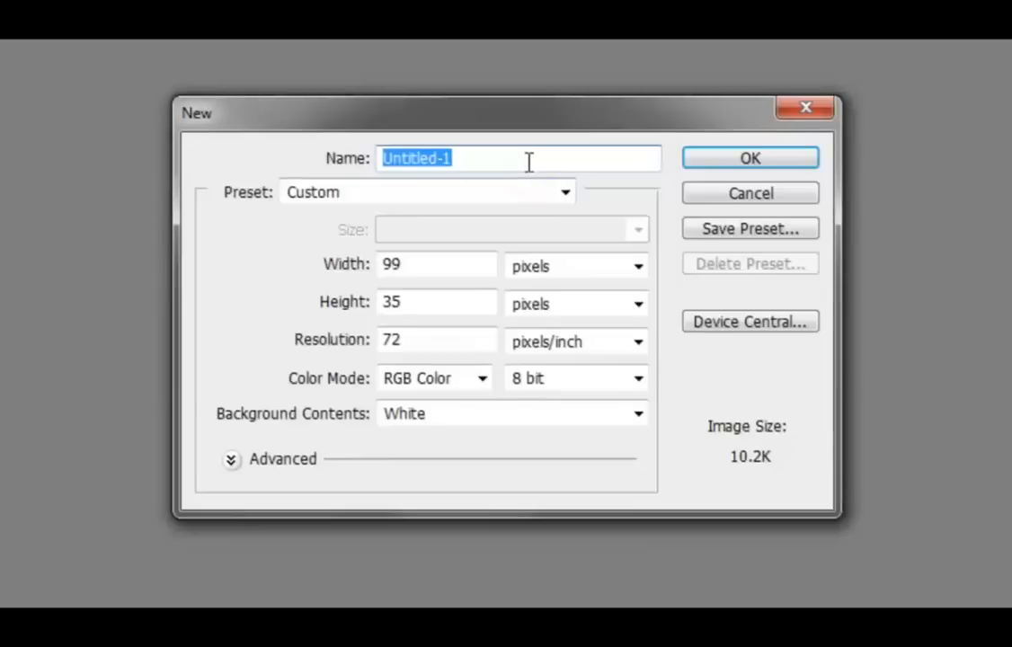
Create a new 100×35 pixel document named button_up with a white background.
left_click(435, 264)
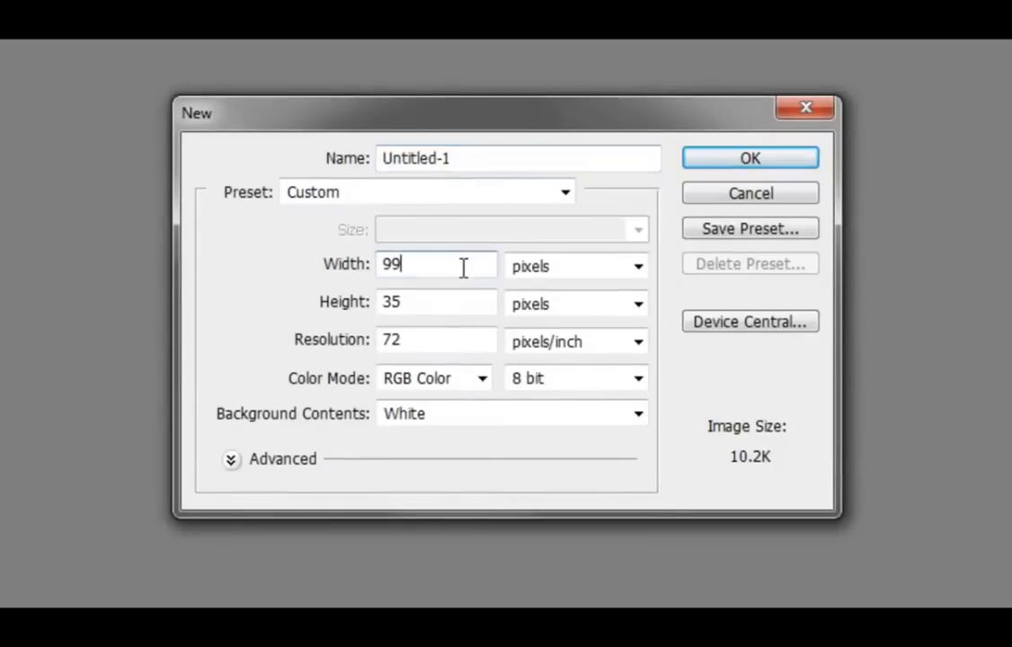
type("100")
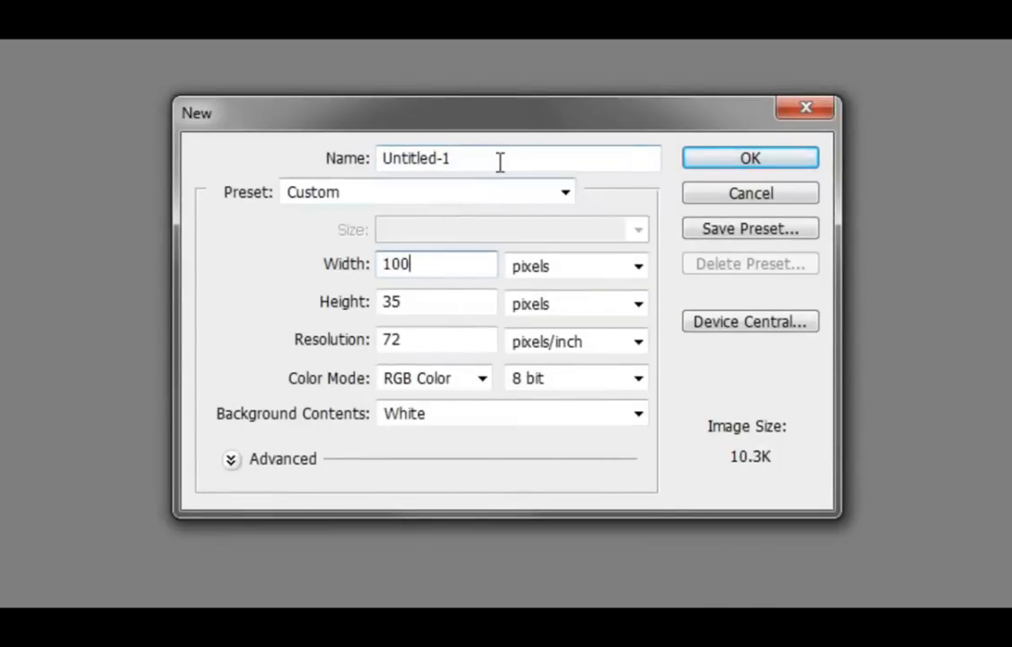
type("button_")
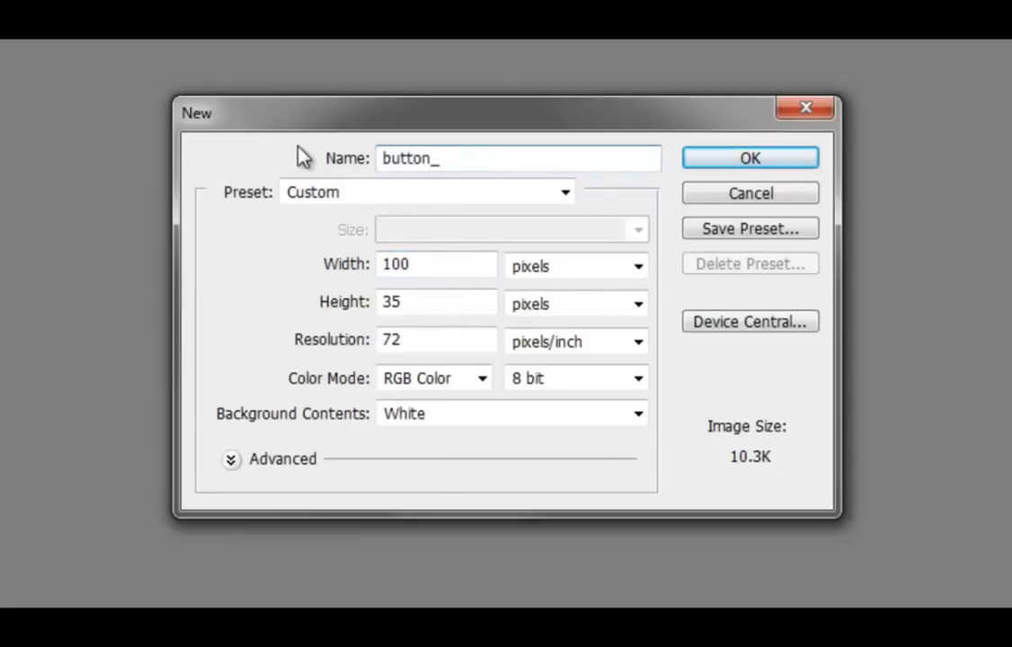
left_click(749, 158)
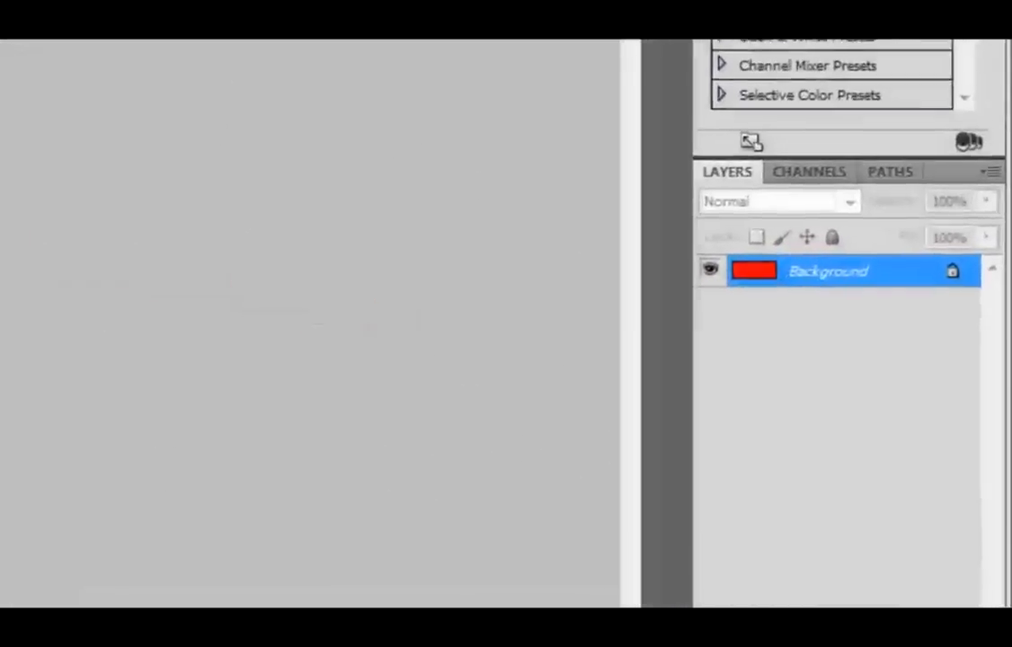
Duplicate the red Background layer and add the white word 'Click' with the Type tool.
right_click(827, 270)
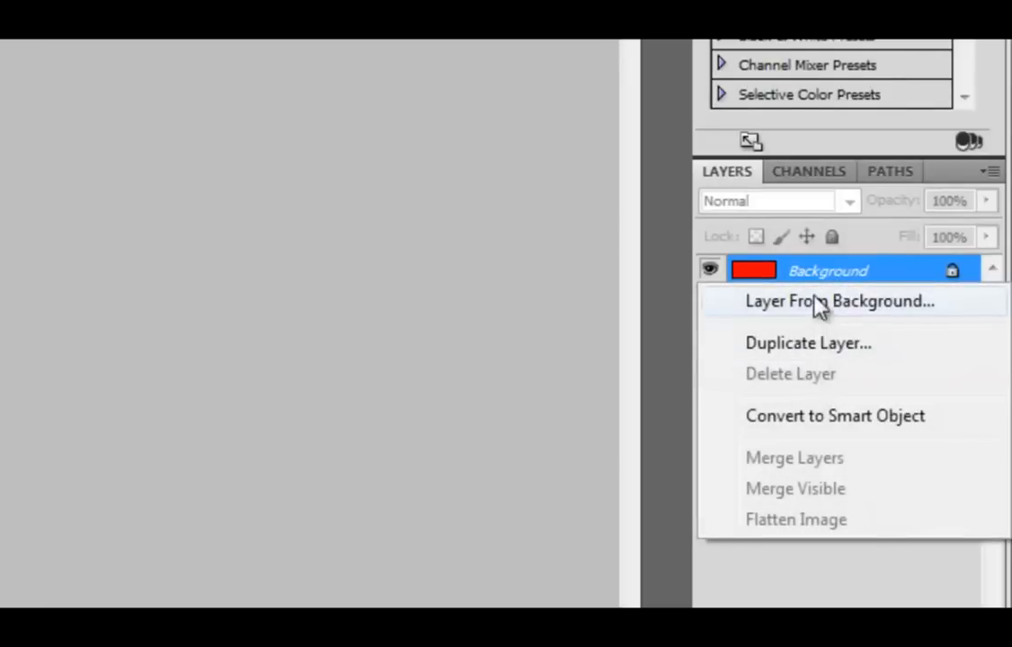
left_click(807, 343)
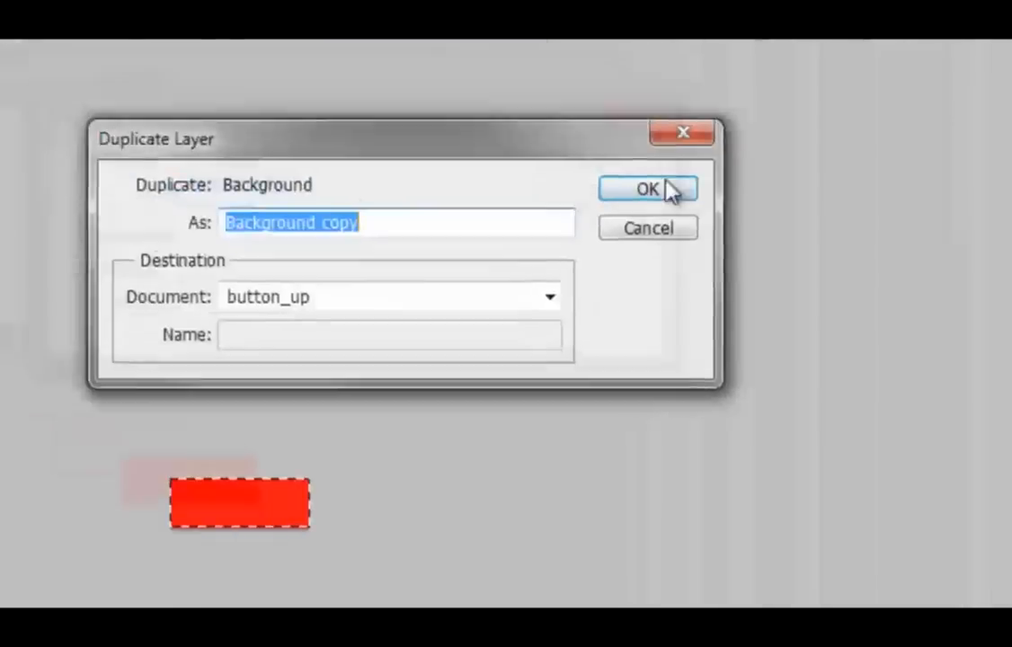
left_click(647, 188)
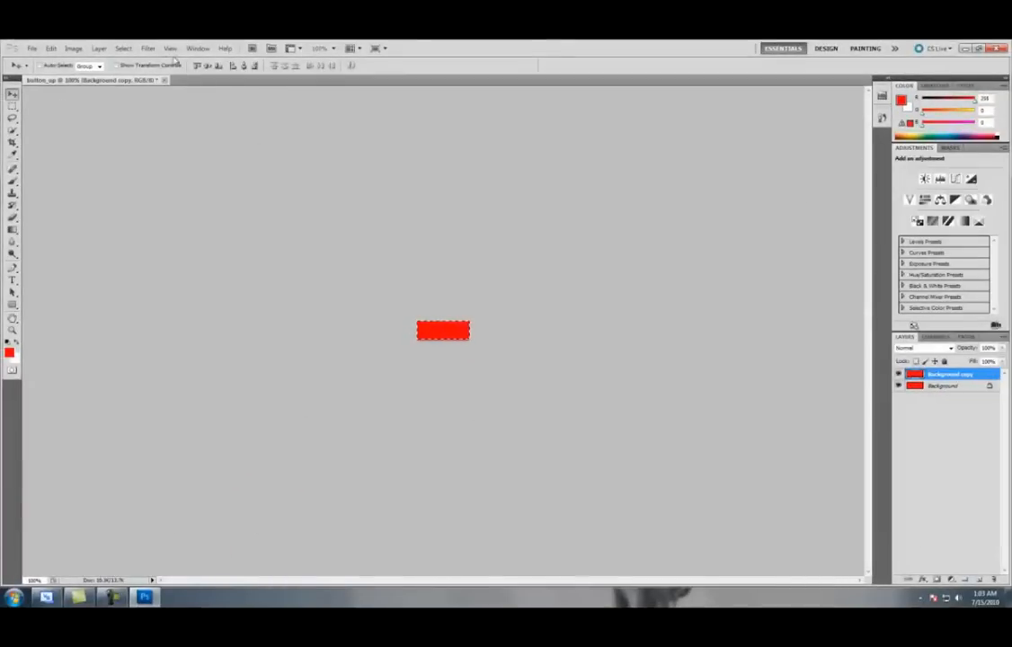
left_click(11, 292)
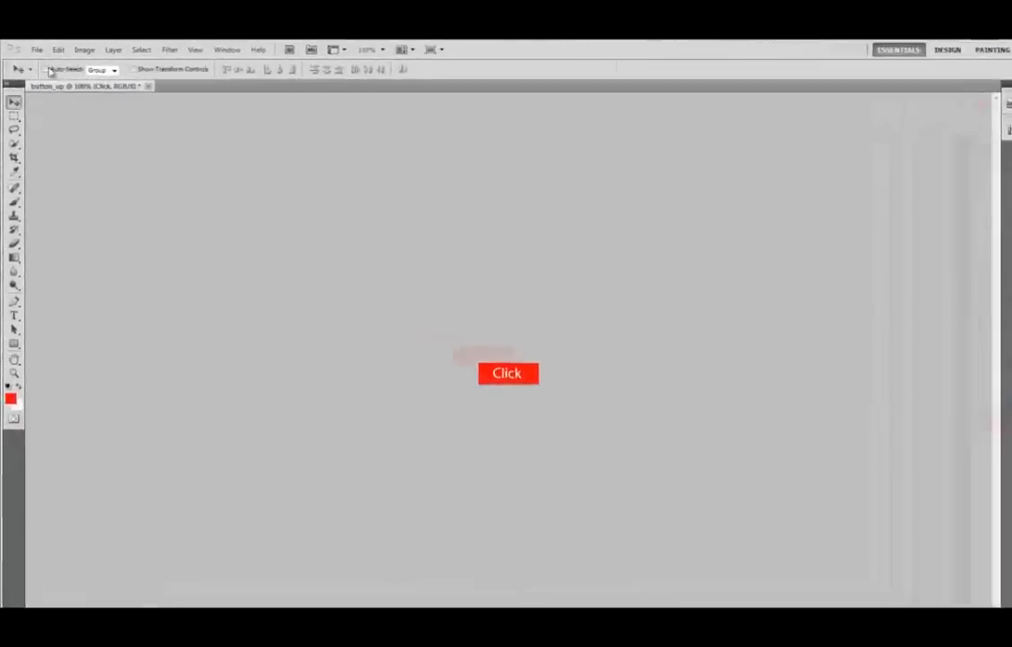
Save the image as button_up.png in My Pictures, replacing the existing file.
left_click(36, 50)
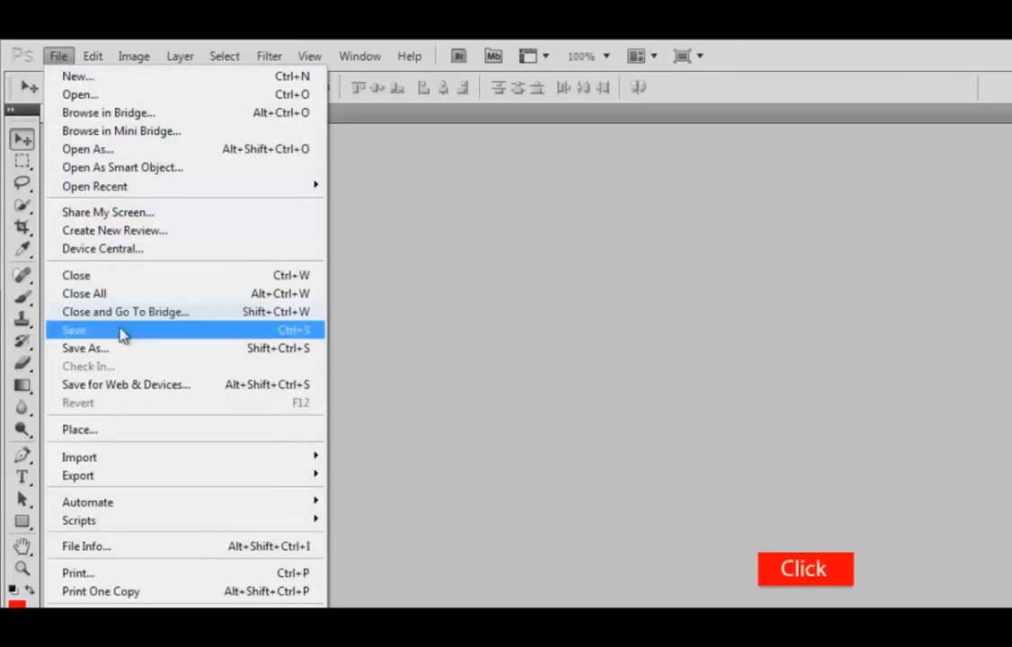
left_click(79, 348)
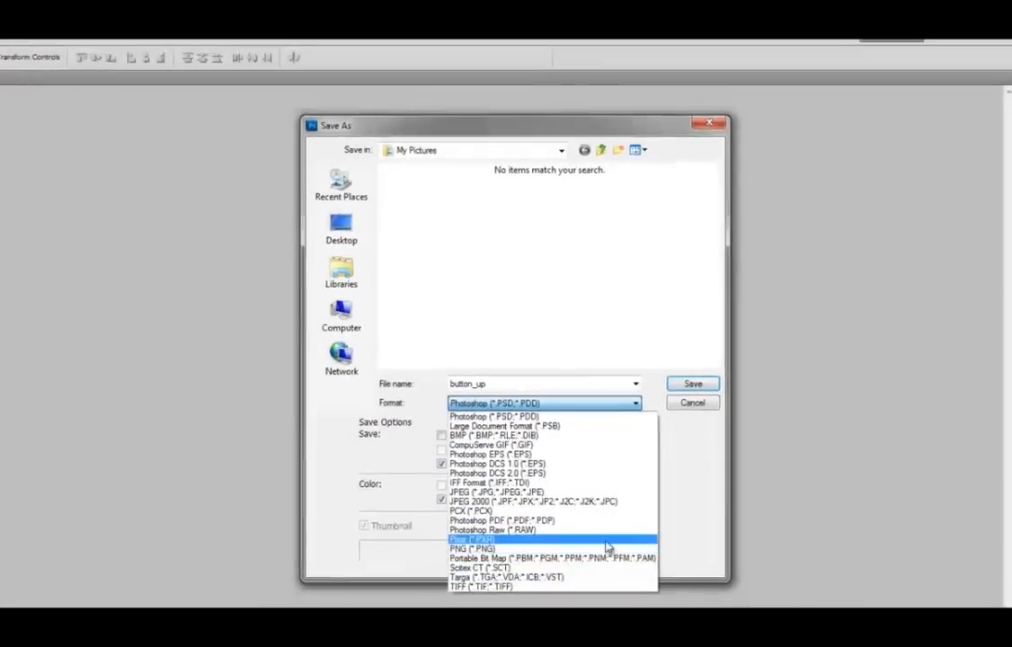
left_click(464, 548)
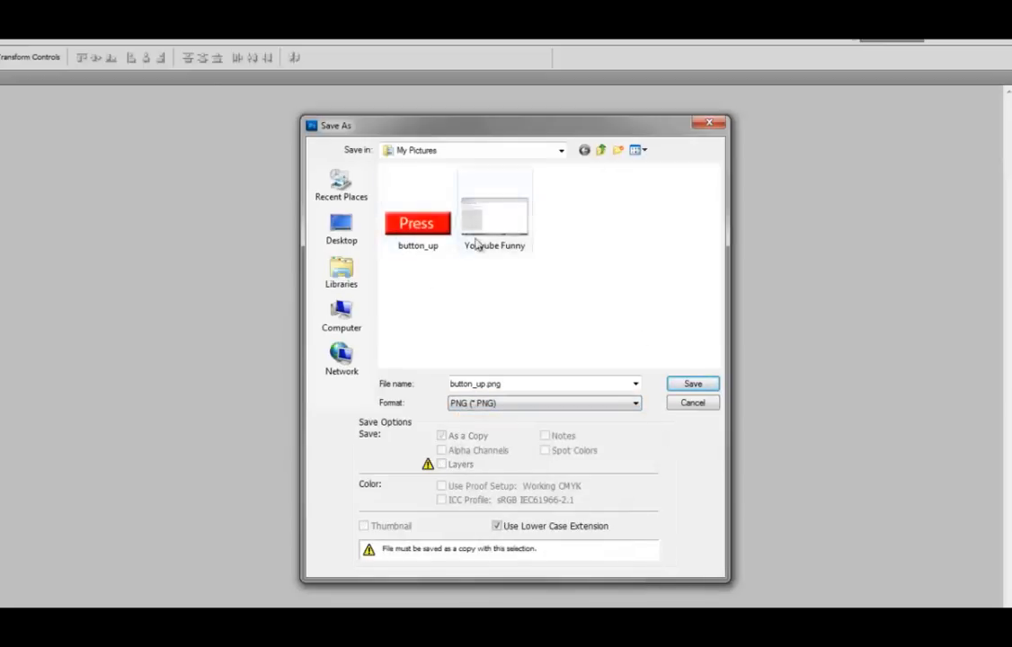
left_click(692, 385)
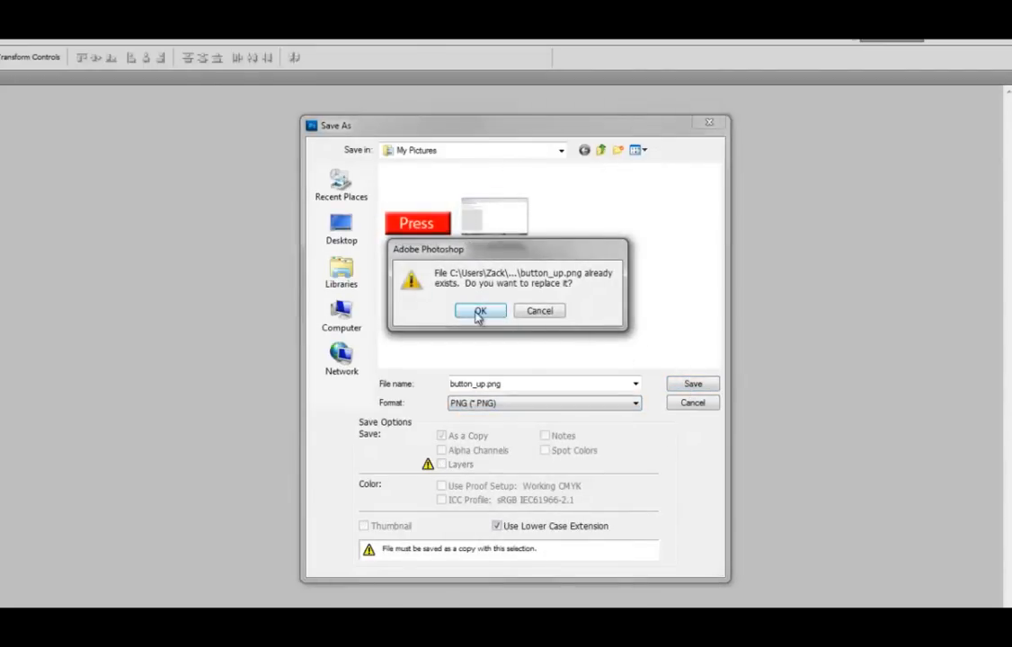
left_click(480, 309)
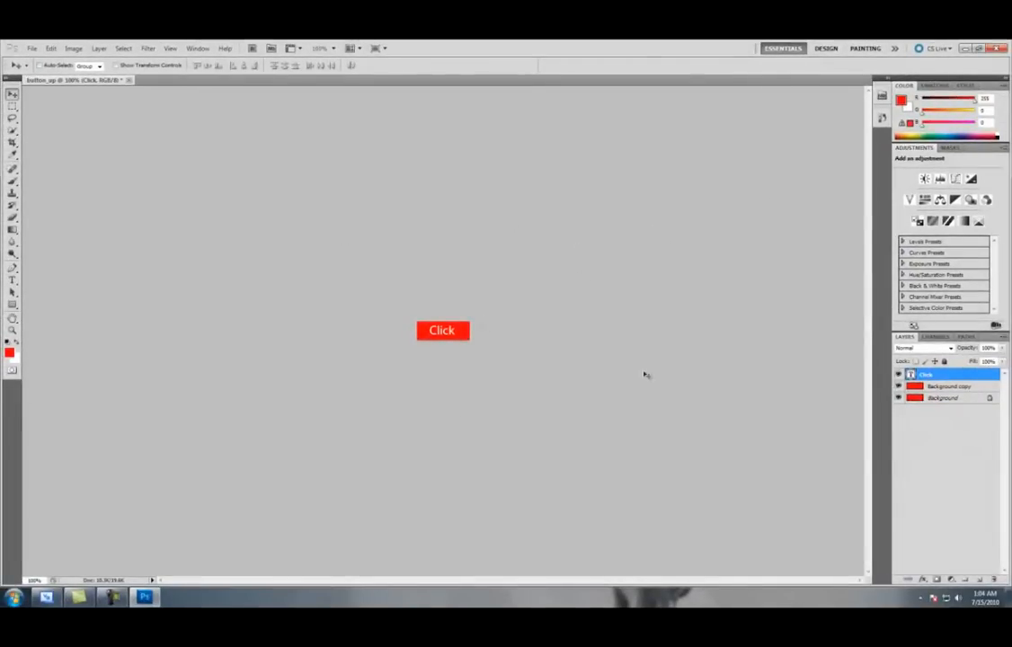
Apply an Inner Shadow layer style to the Background copy layer.
right_click(925, 374)
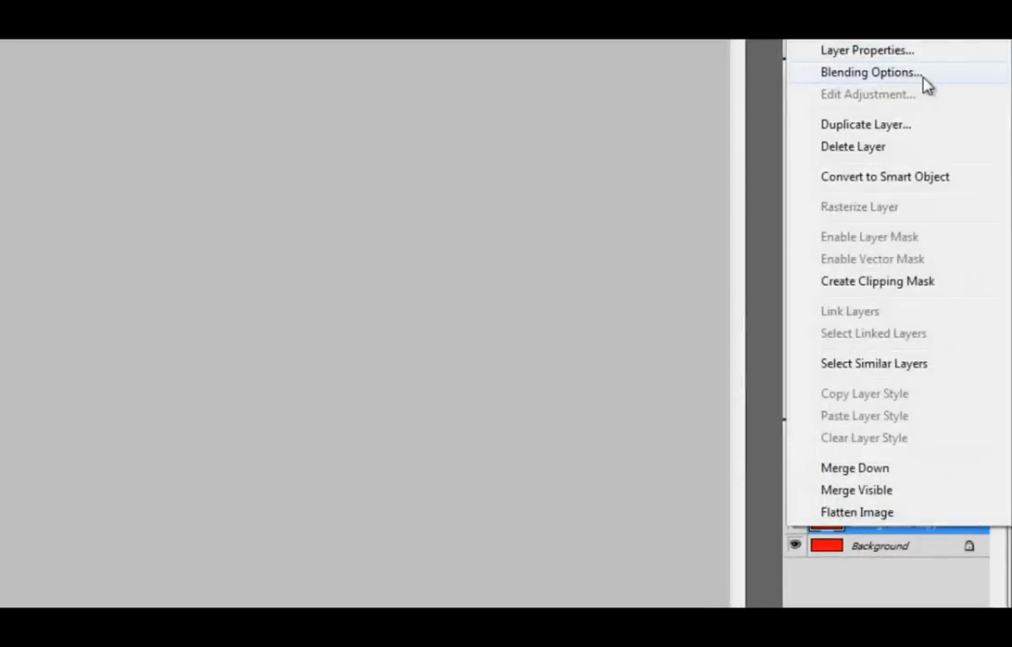
left_click(873, 72)
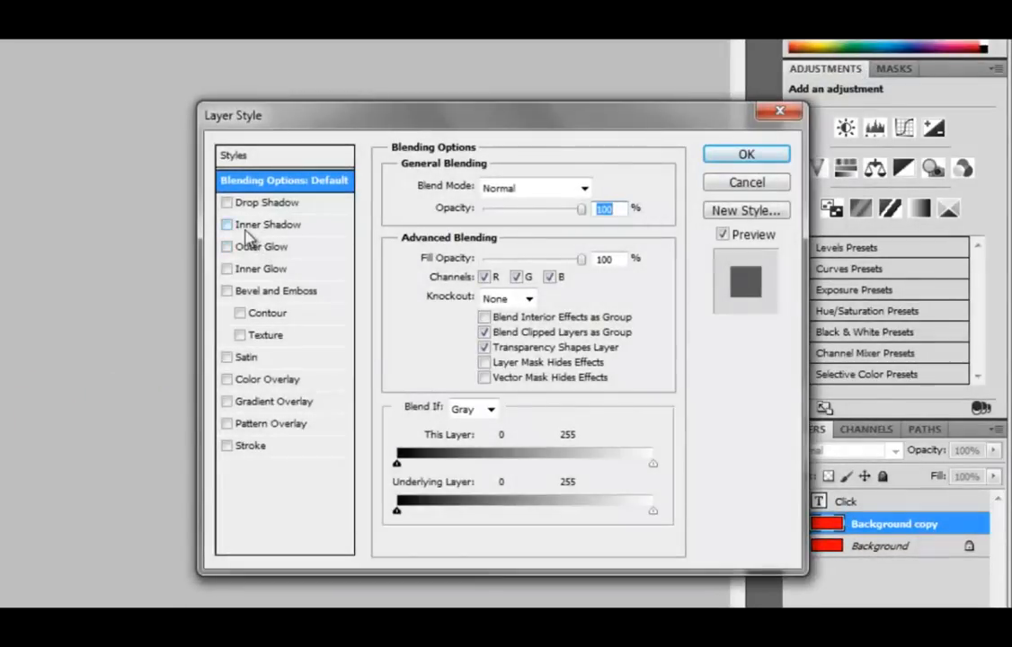
left_click(226, 224)
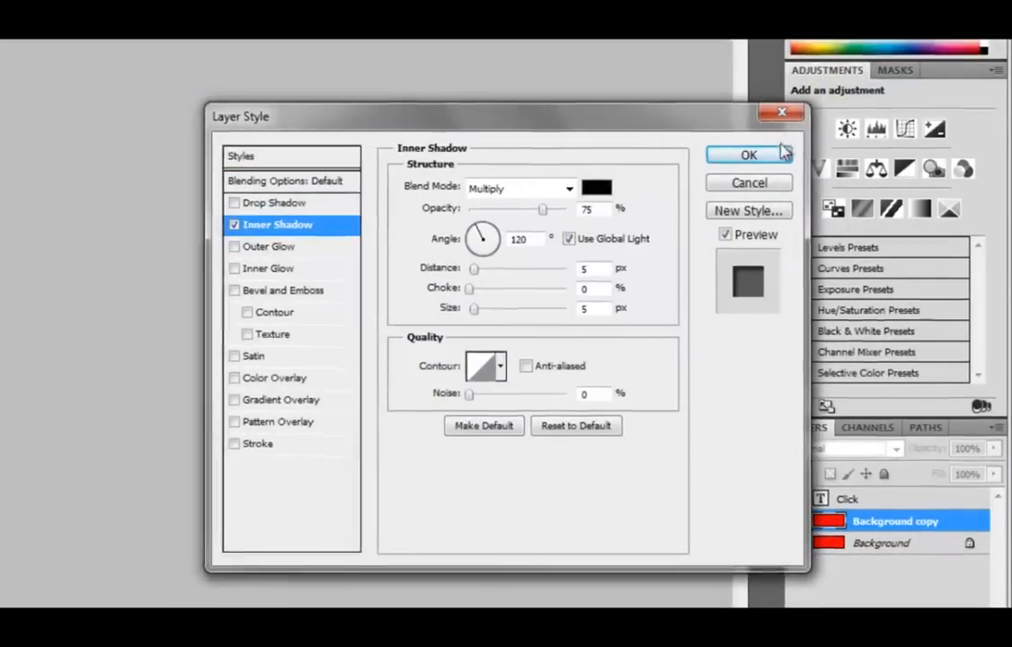
left_click(748, 154)
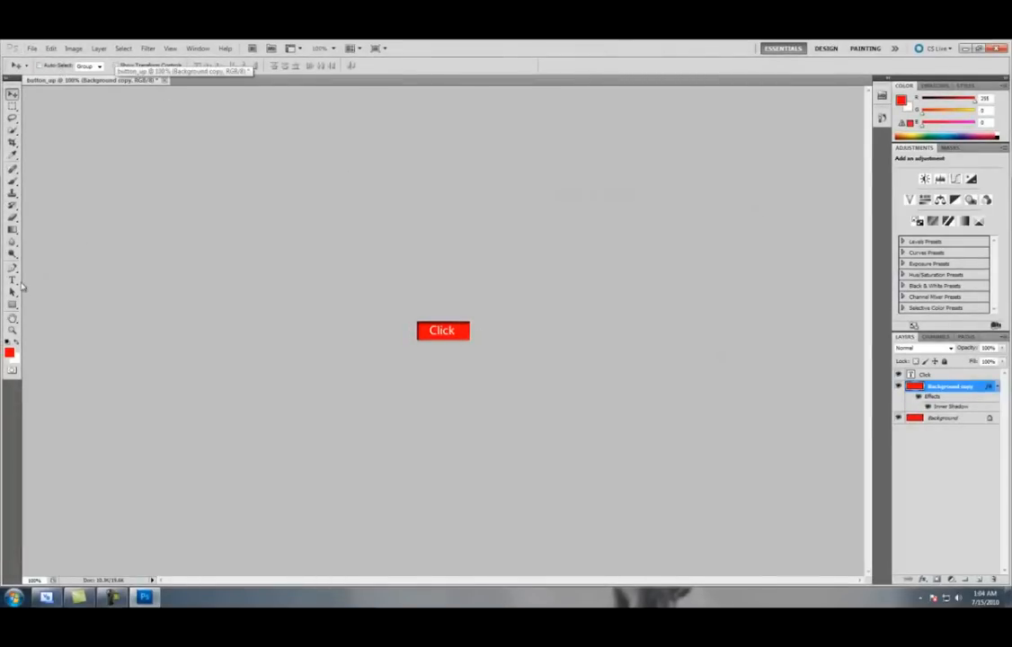
Retype the button label as 'Click' with the Type tool and commit the edit.
left_click(11, 282)
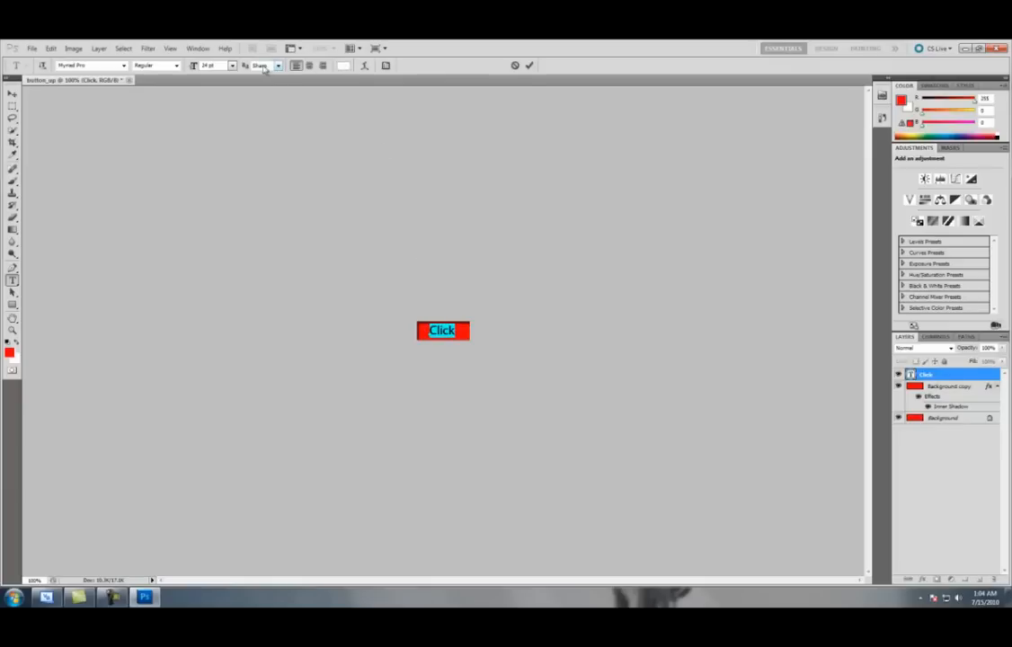
left_click(232, 65)
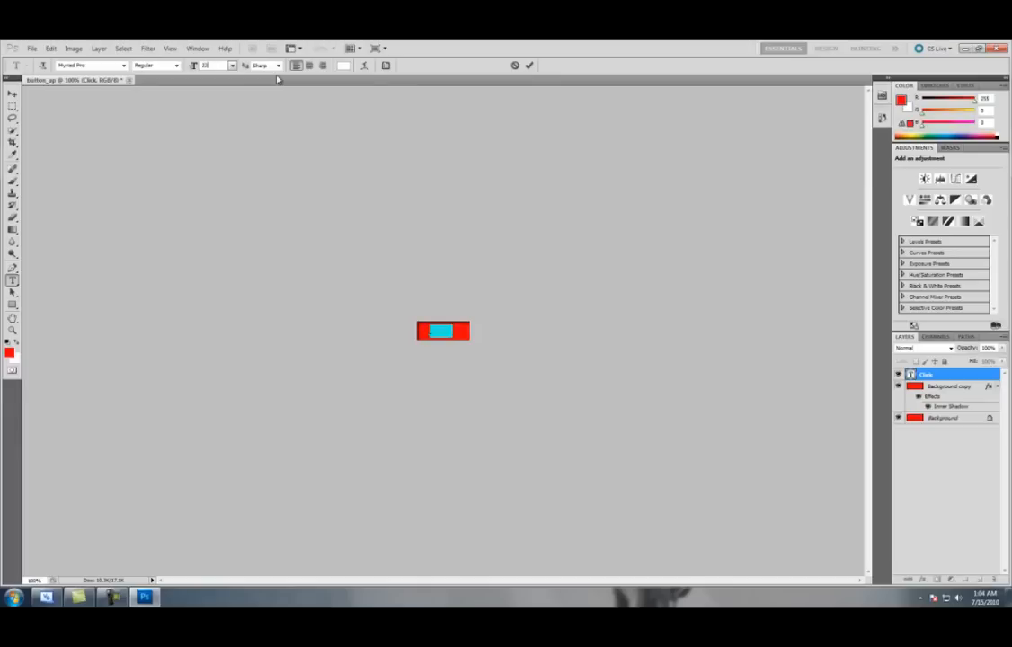
type("Click")
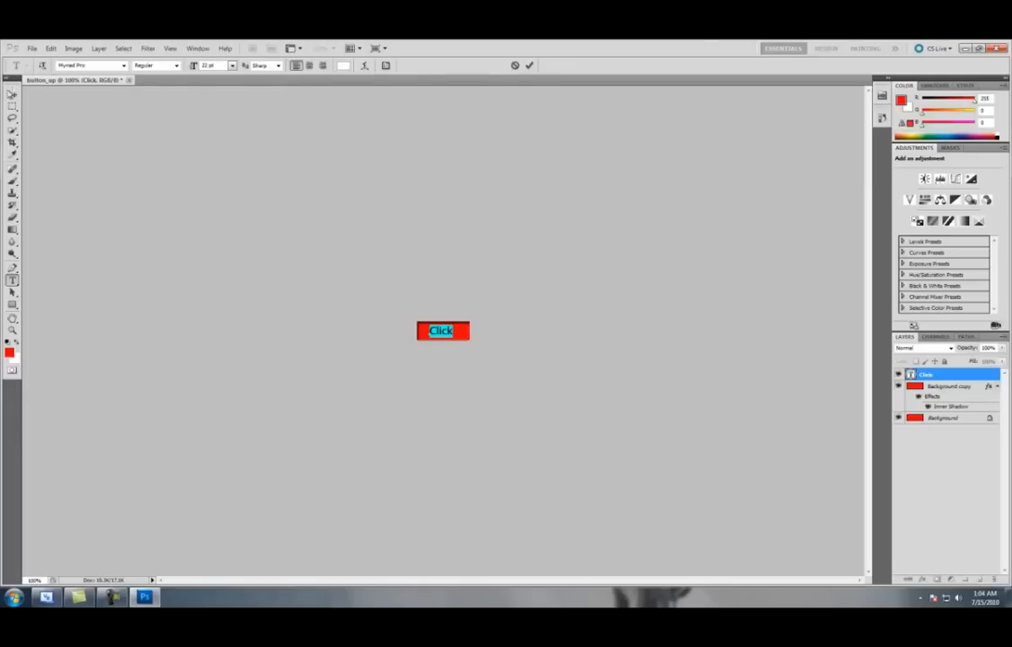
left_click(11, 108)
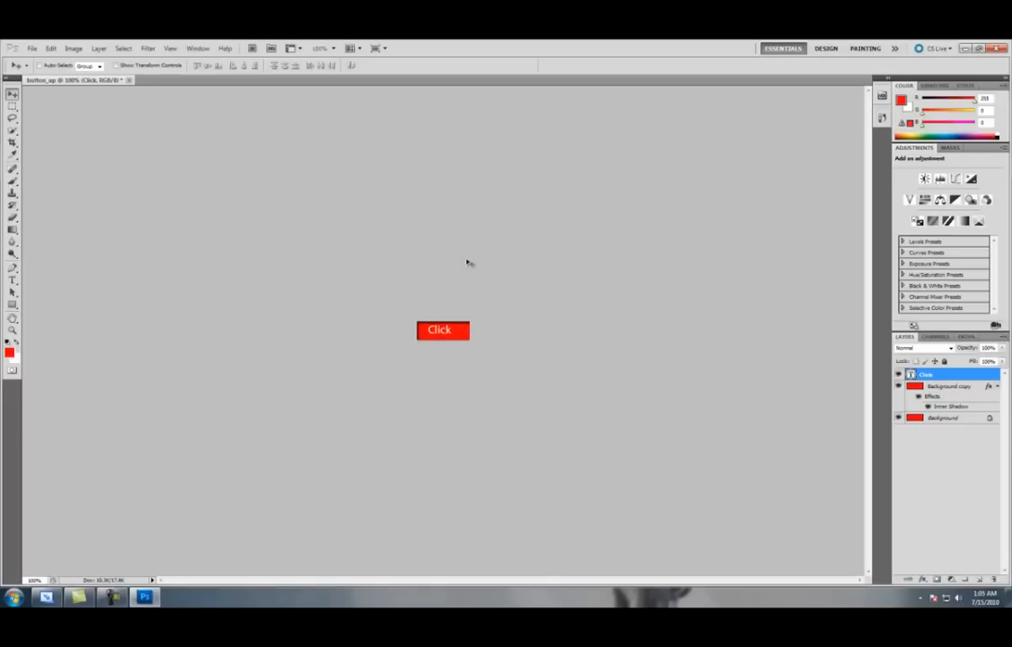
left_click(48, 46)
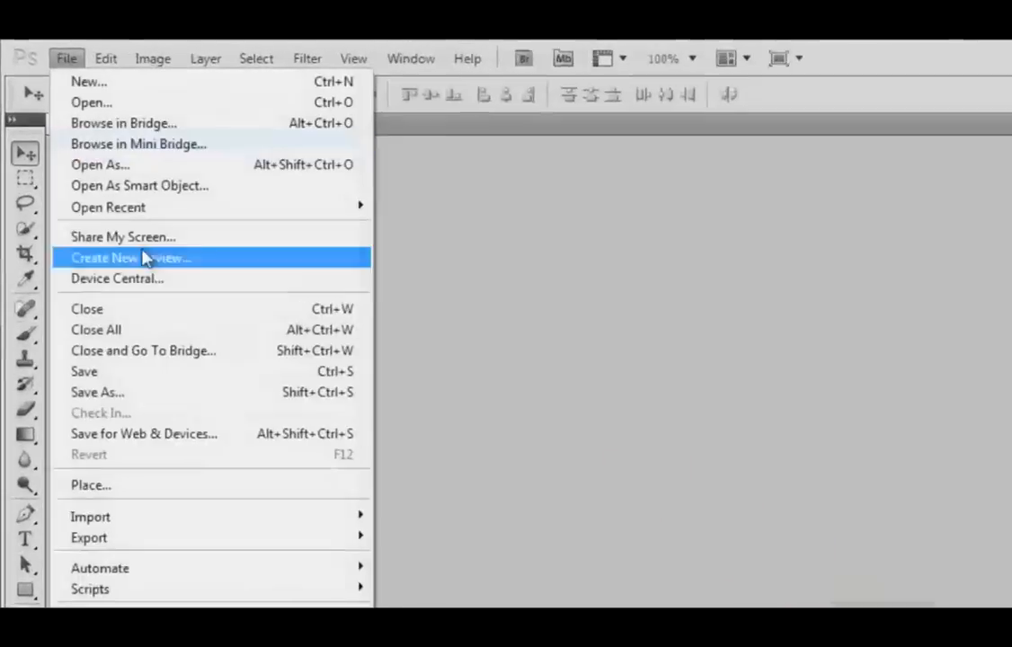
Save the shadowed button image under the name button_down.
left_click(97, 391)
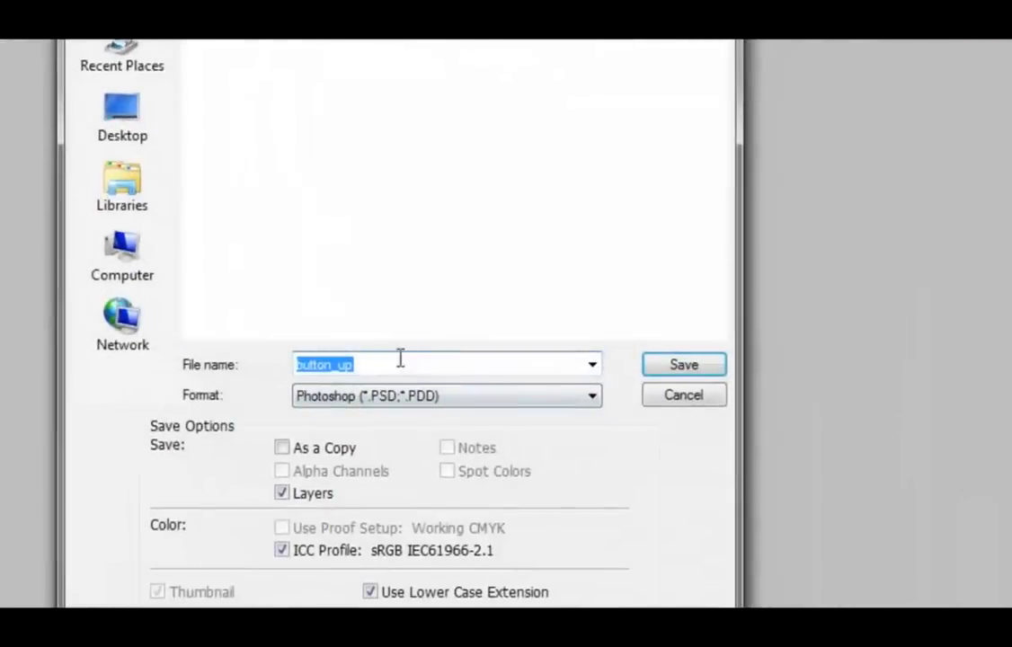
type("button_down")
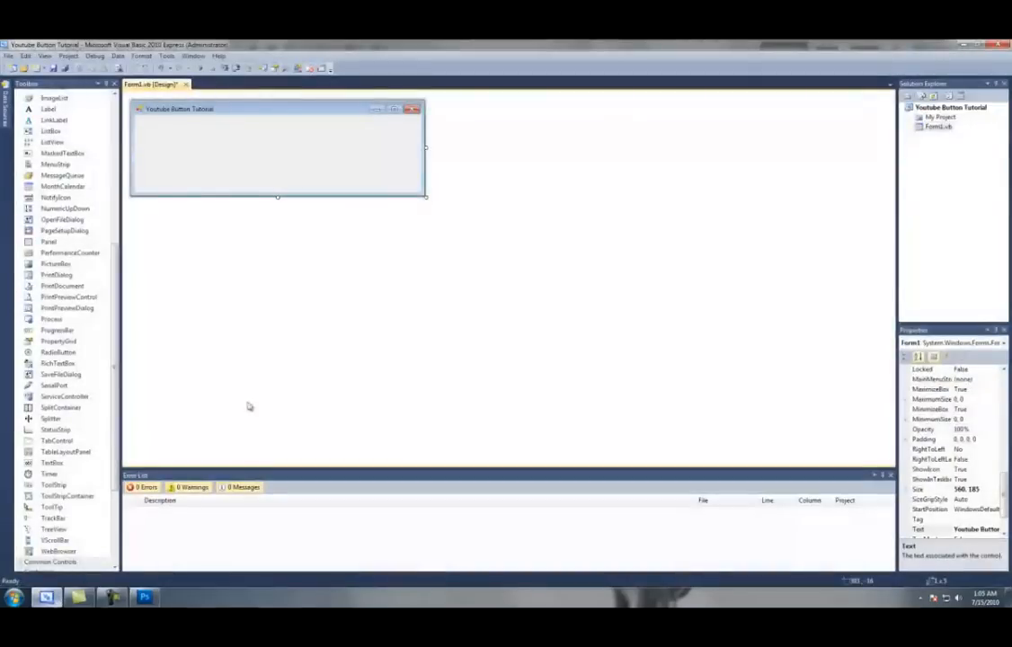
Add the button_up and button_down files from Pictures as project resources.
left_click(68, 55)
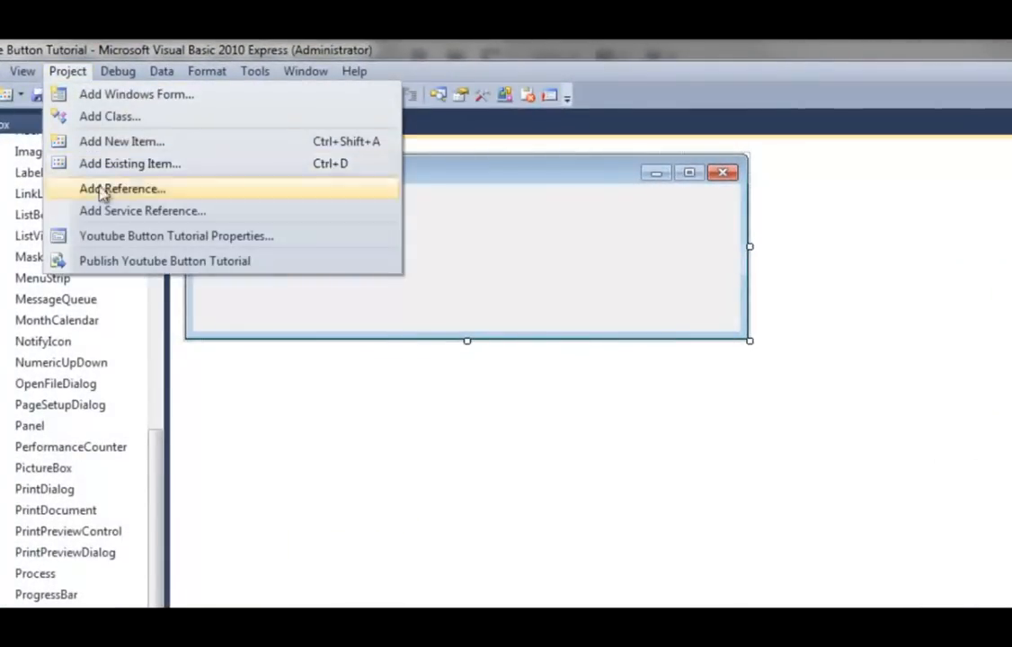
left_click(176, 236)
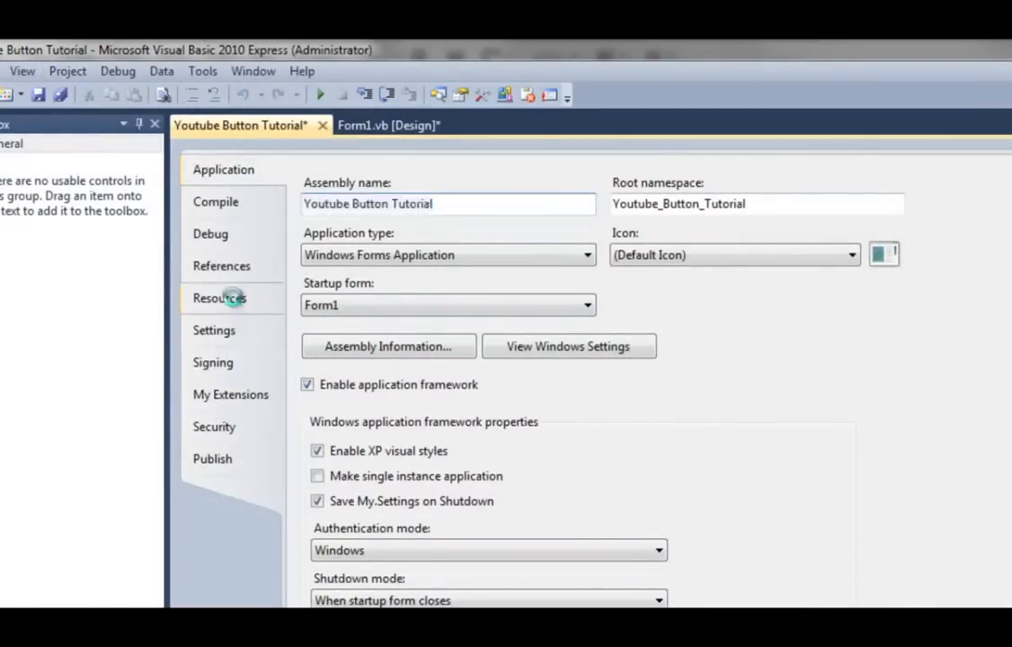
left_click(220, 298)
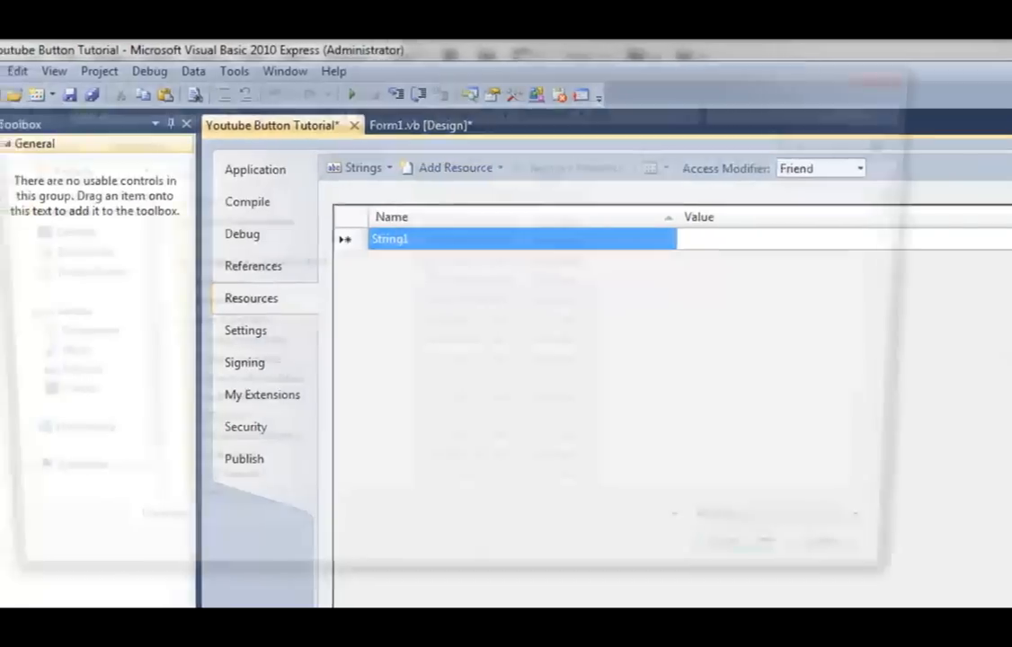
left_click(456, 167)
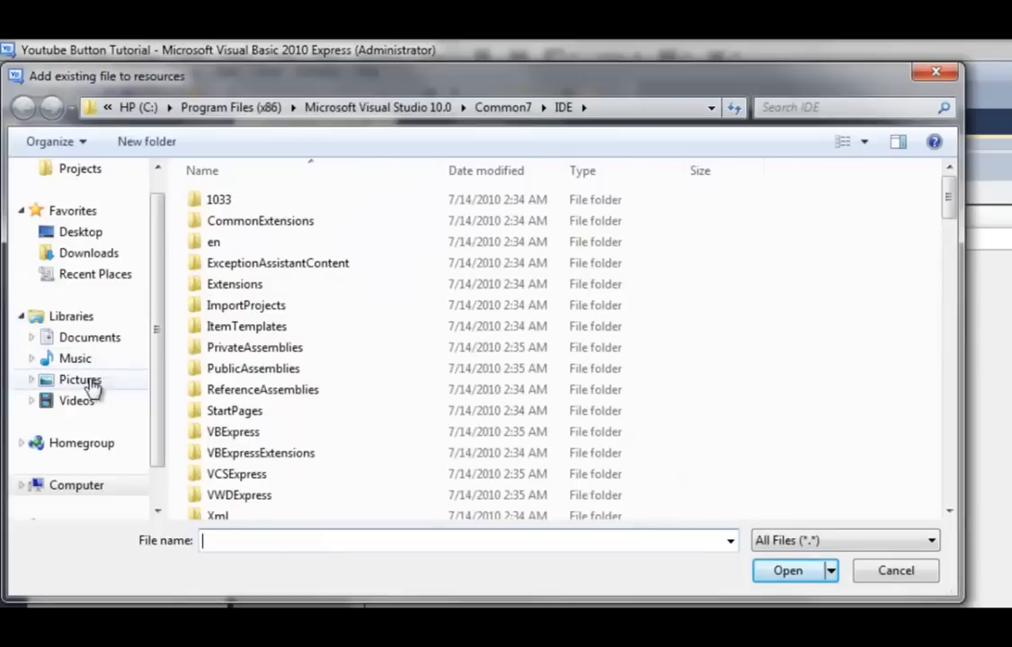
left_click(79, 379)
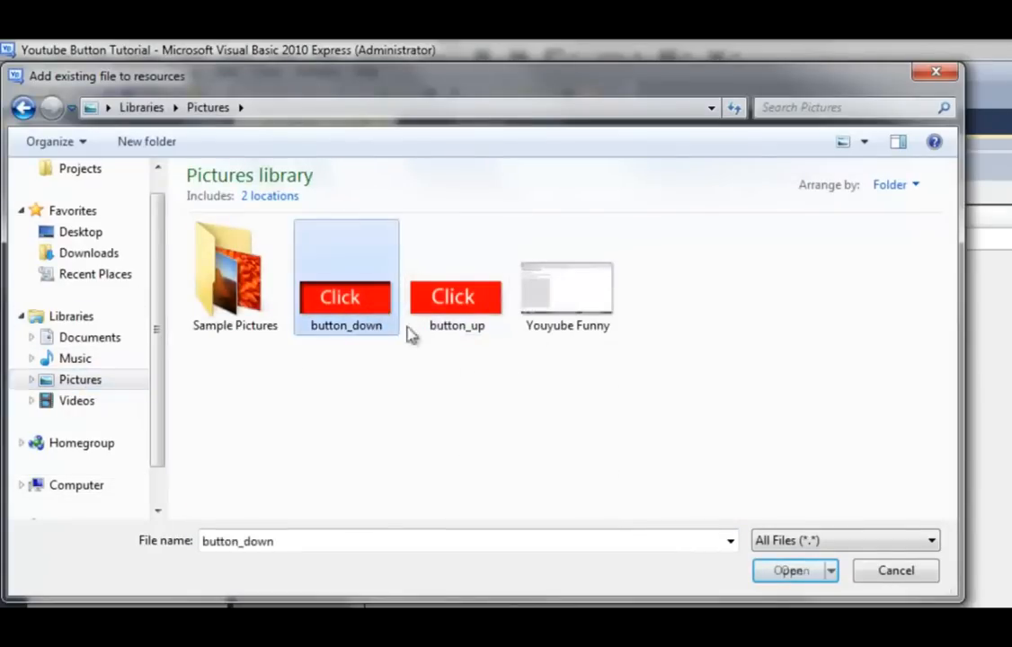
left_click(455, 278)
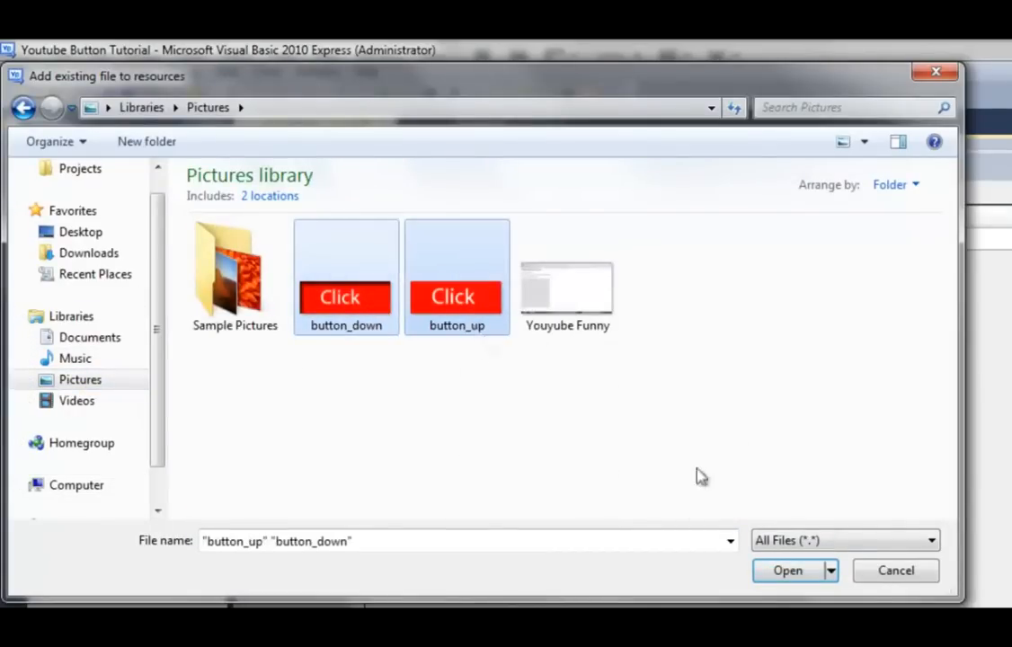
left_click(783, 569)
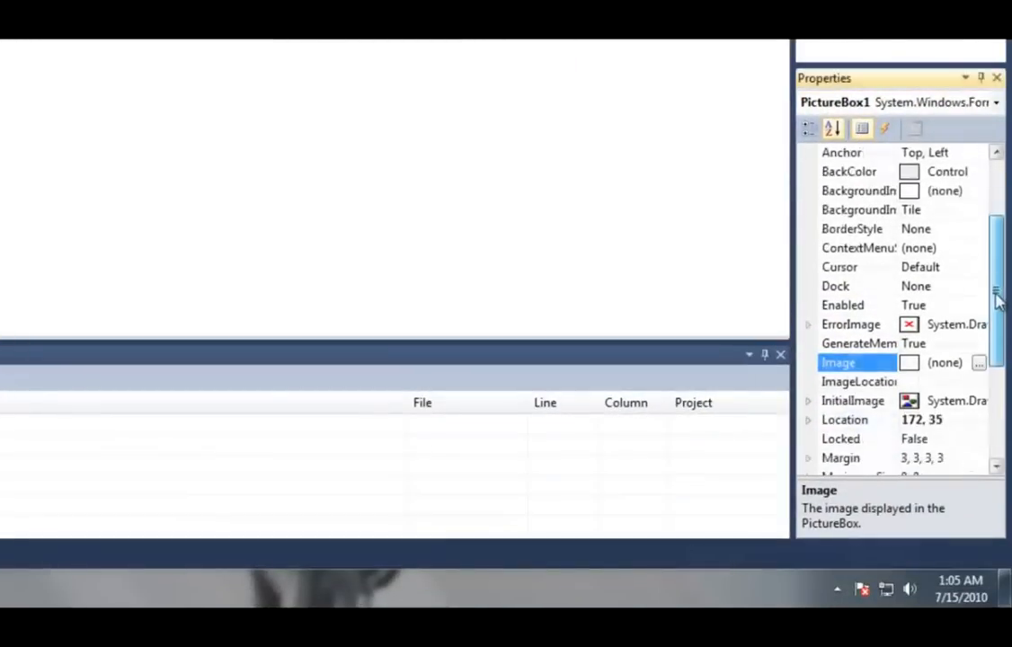
Set the PictureBox image to the button_up project resource and select it on the form.
left_click(978, 363)
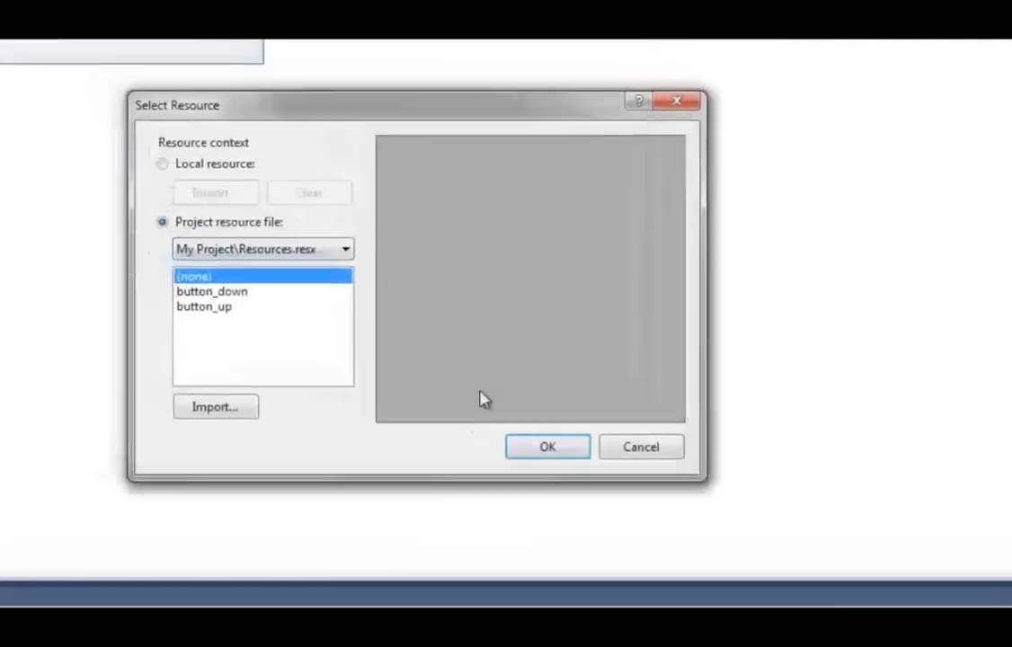
left_click(212, 313)
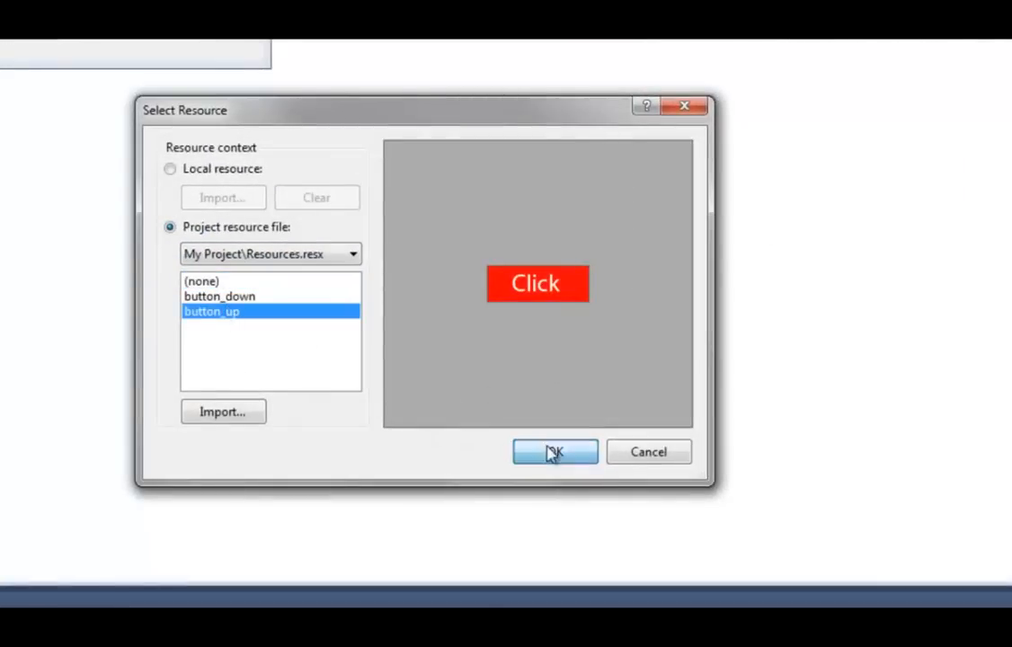
left_click(553, 451)
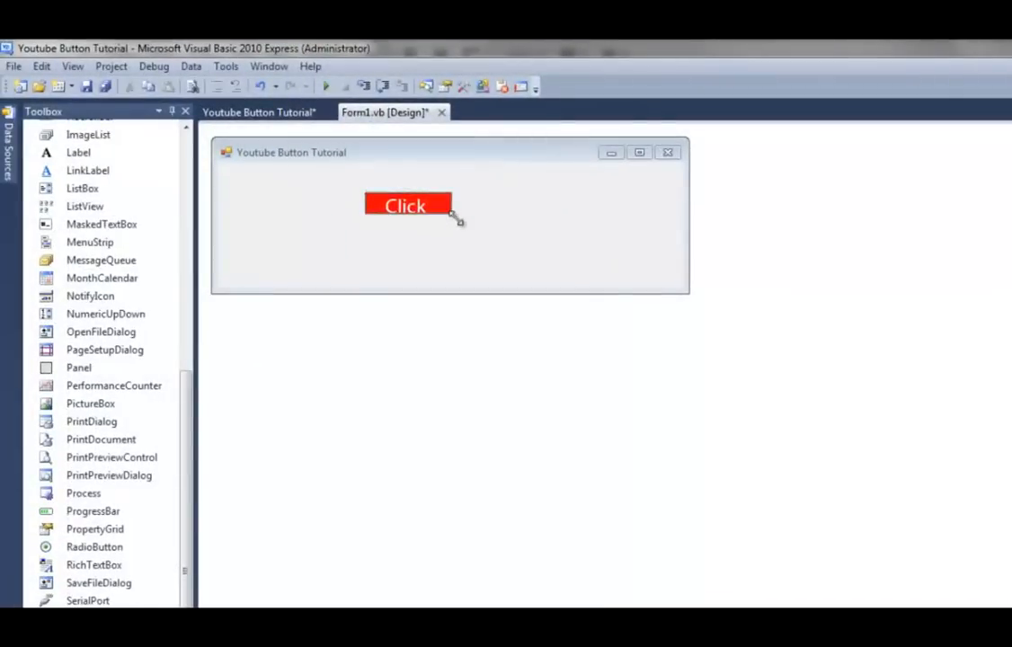
left_click(406, 206)
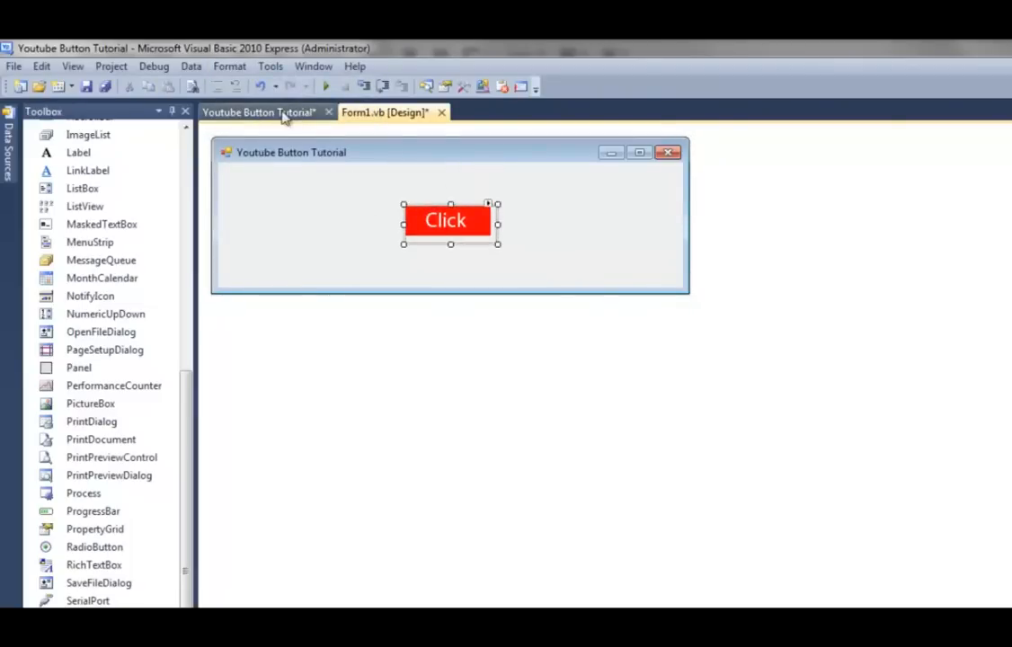
Code a handler setting PictureBox1.Image from My.Resources for the hover state.
double_click(446, 219)
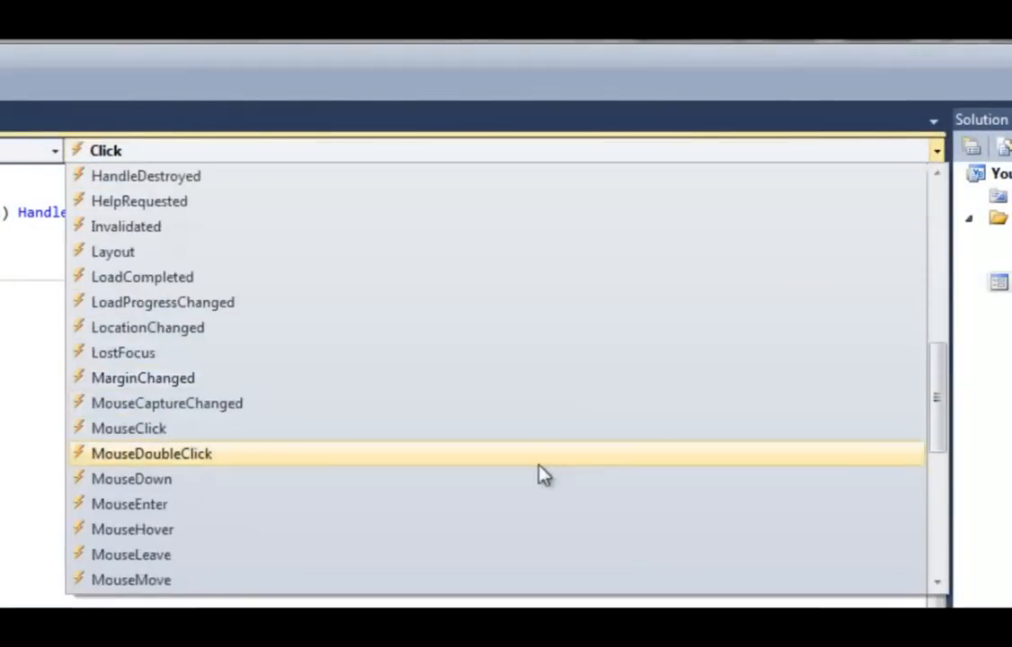
scroll("down", 3)
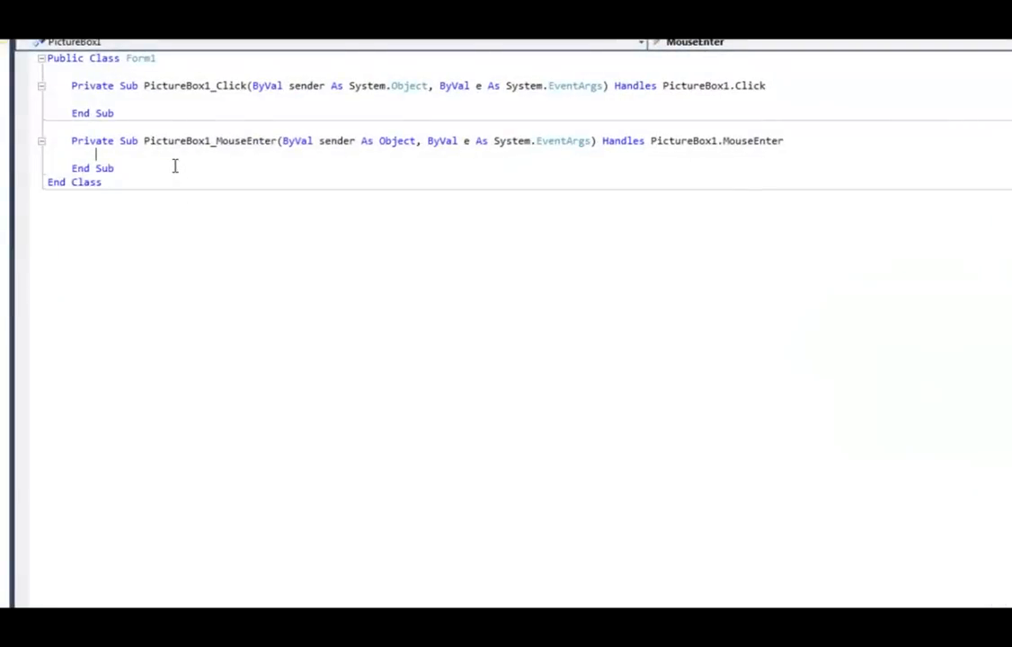
type("pictureBox1")
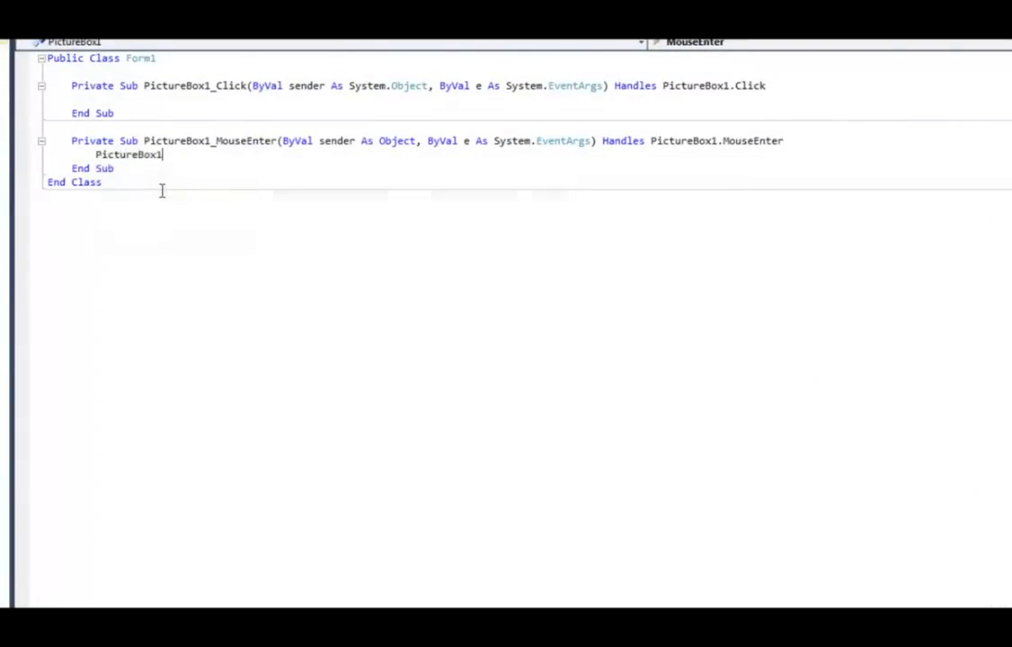
type(".Im")
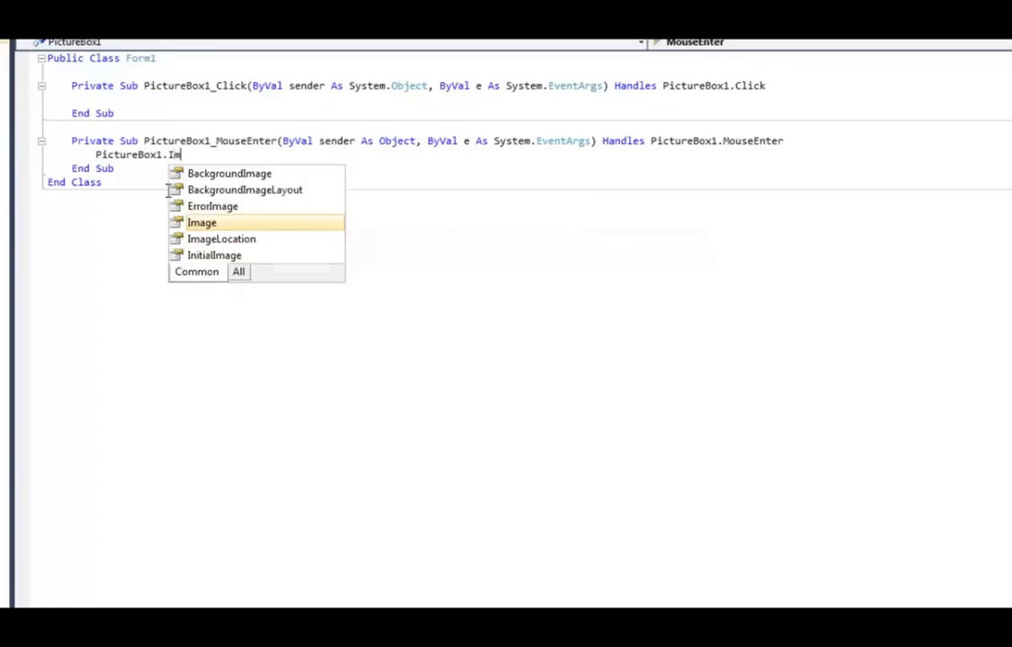
type("age =")
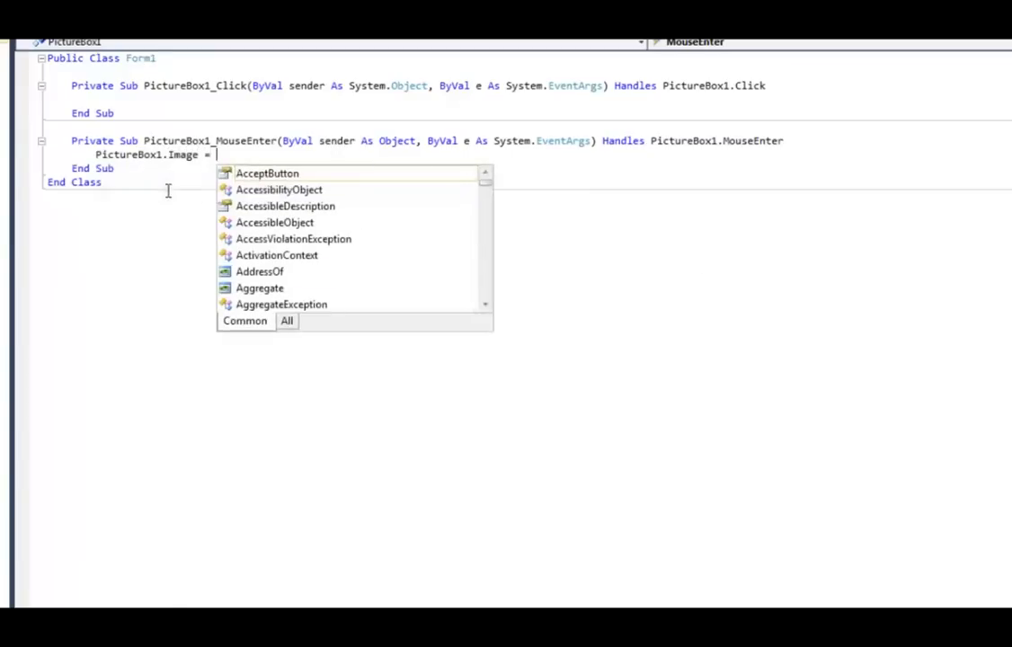
type("My.Re")
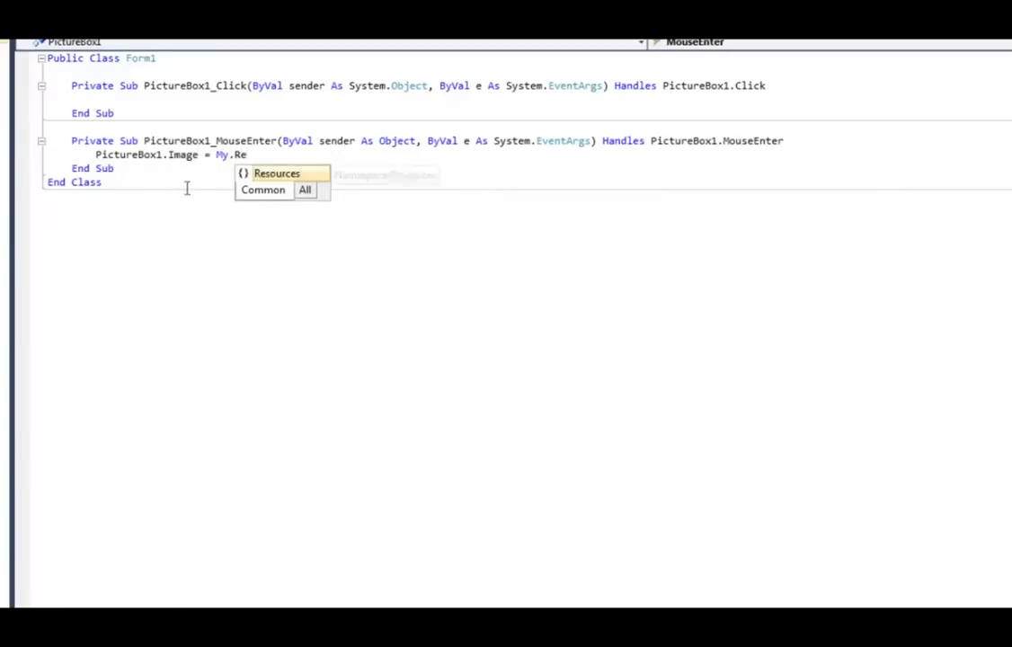
key("Tab")
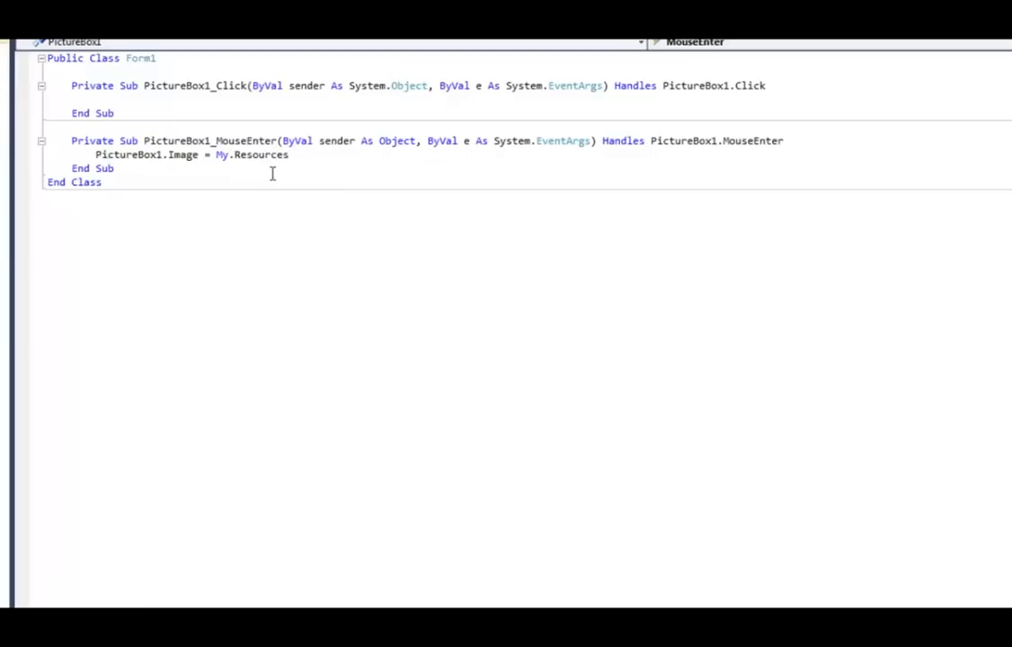
type(".button_down")
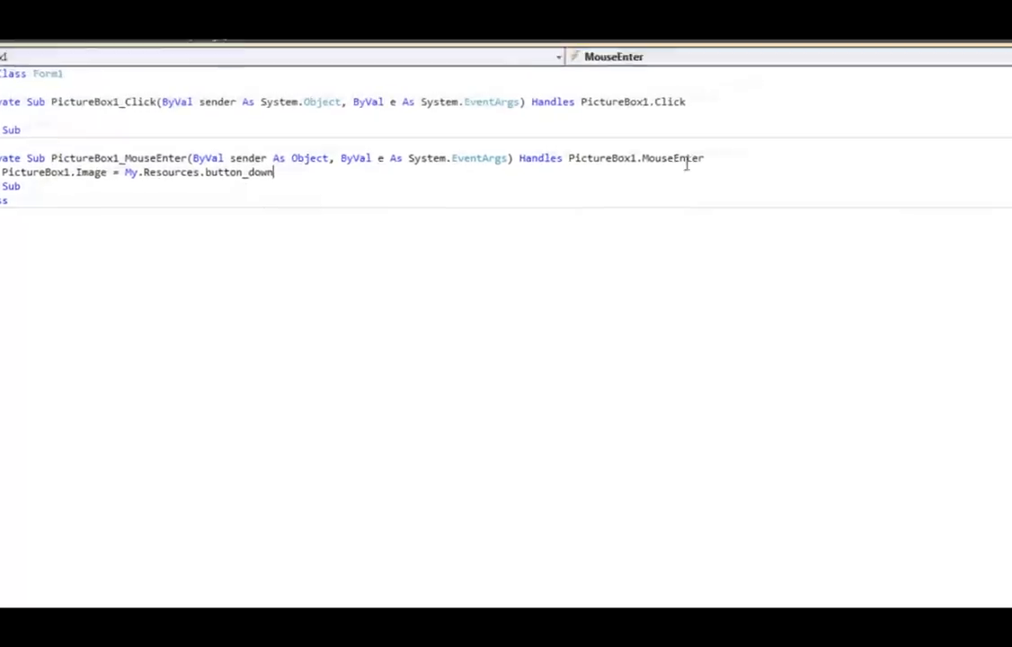
Add a MouseEnter event handler setting PictureBox1.Image = My.Resources.button_down.
left_click(560, 56)
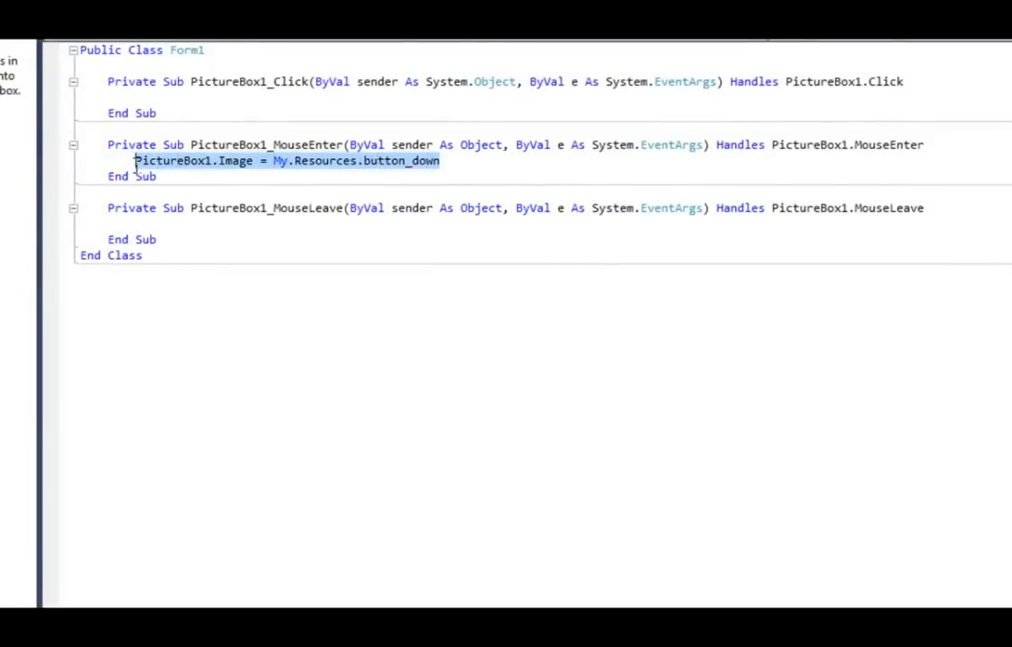
type("PictureBox1.Image = My.Resources.button_down")
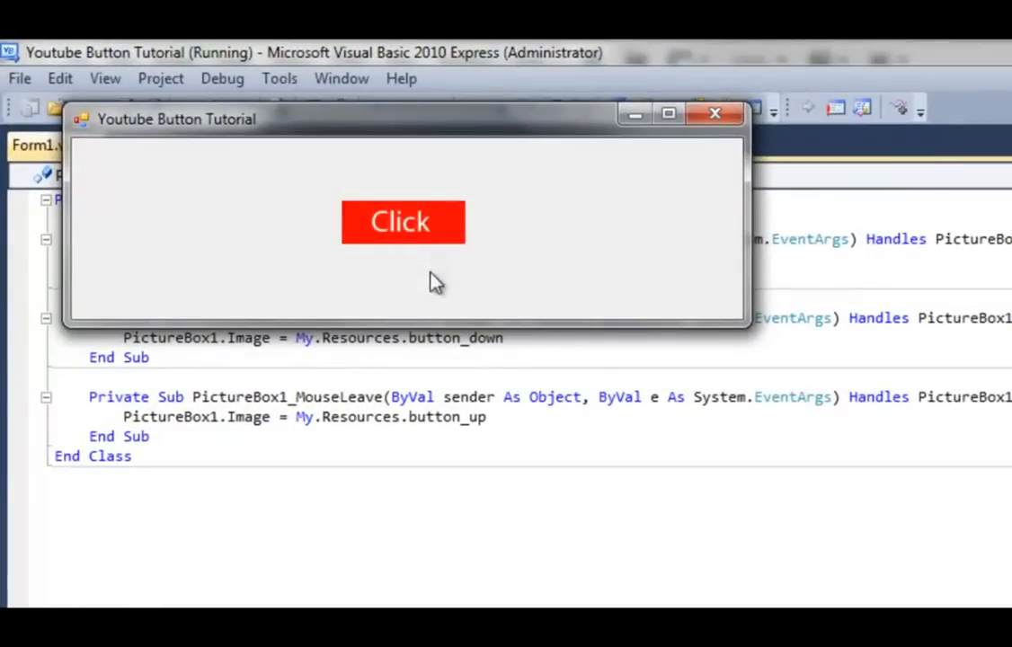
mouse_move(454, 183)
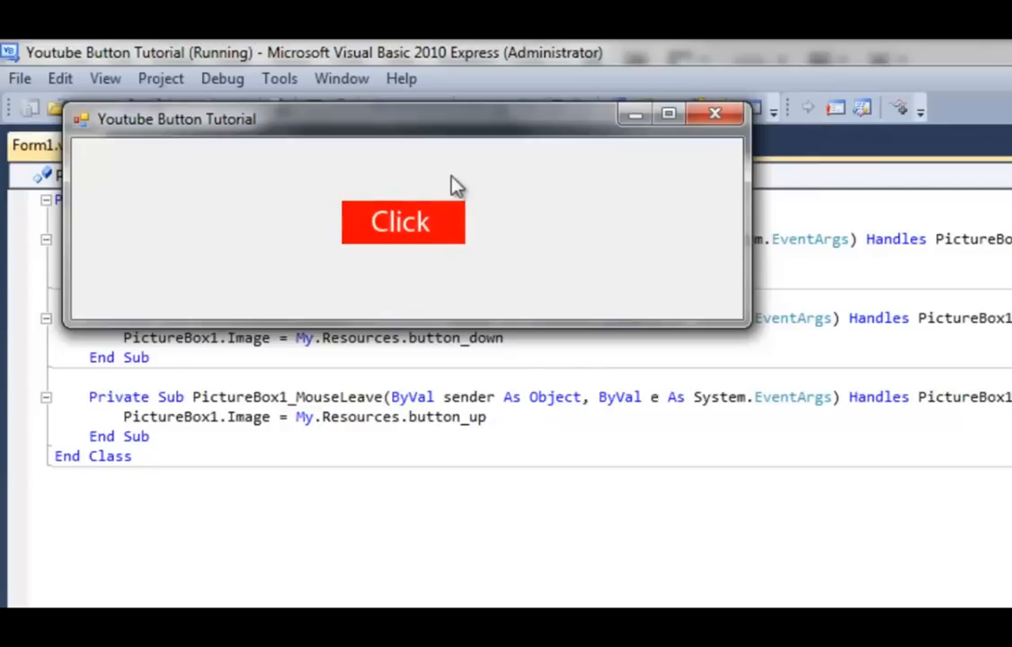
mouse_move(417, 201)
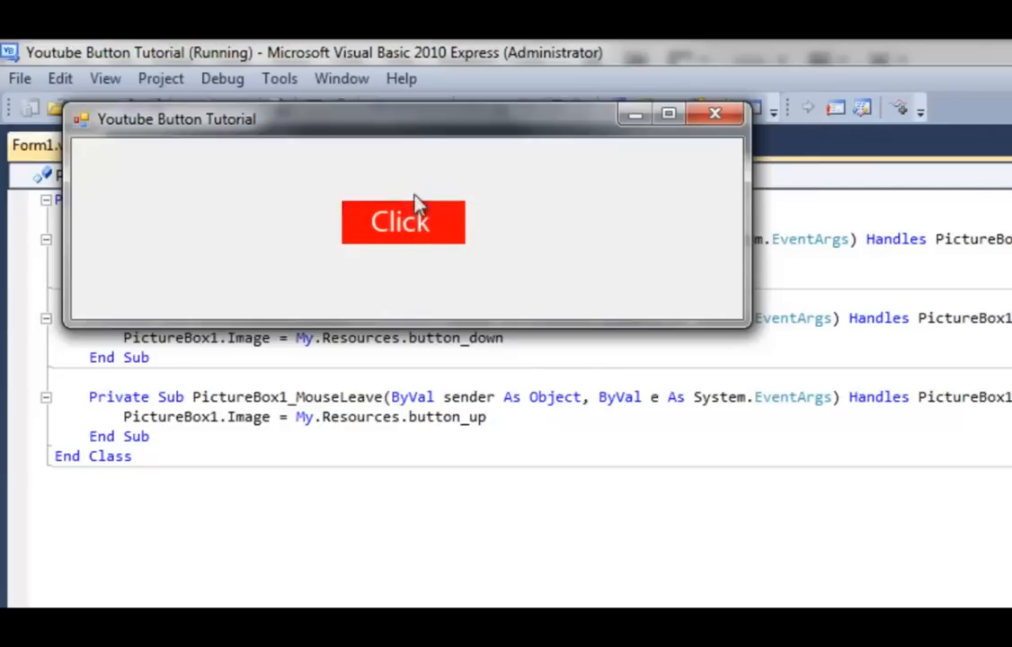